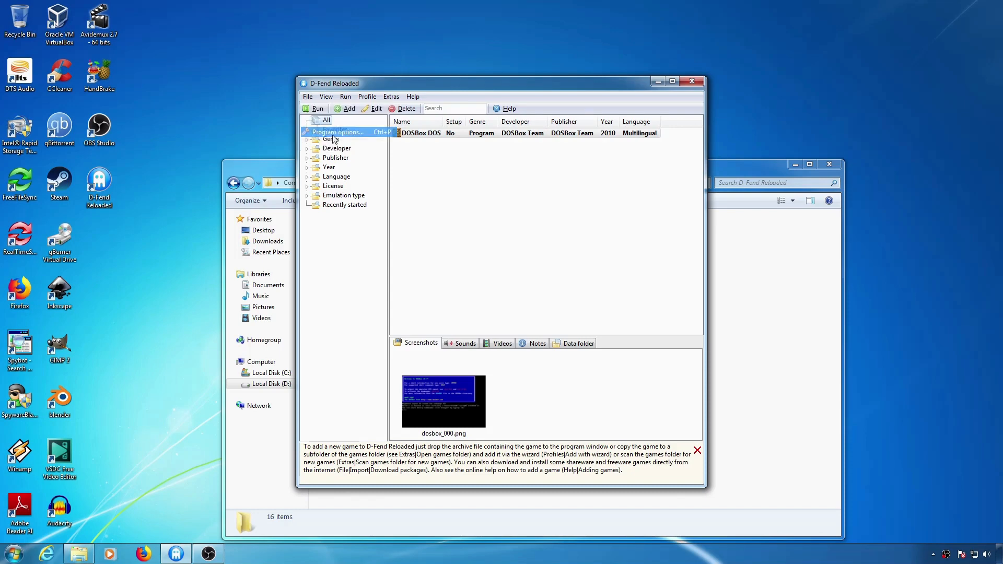
Add a new DOSBox installation in Program options and start naming it DOSBox Daum
click(336, 133)
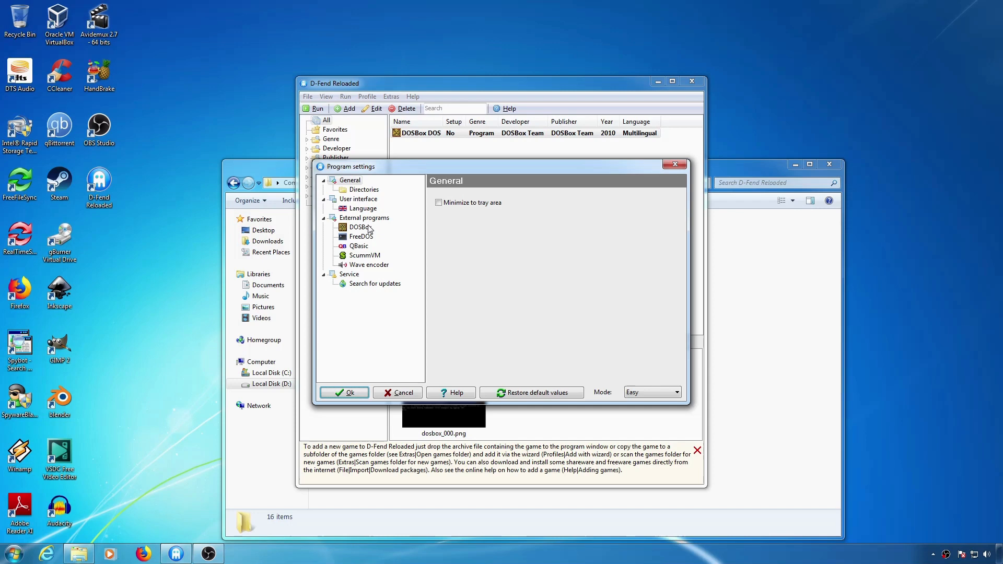
click(359, 228)
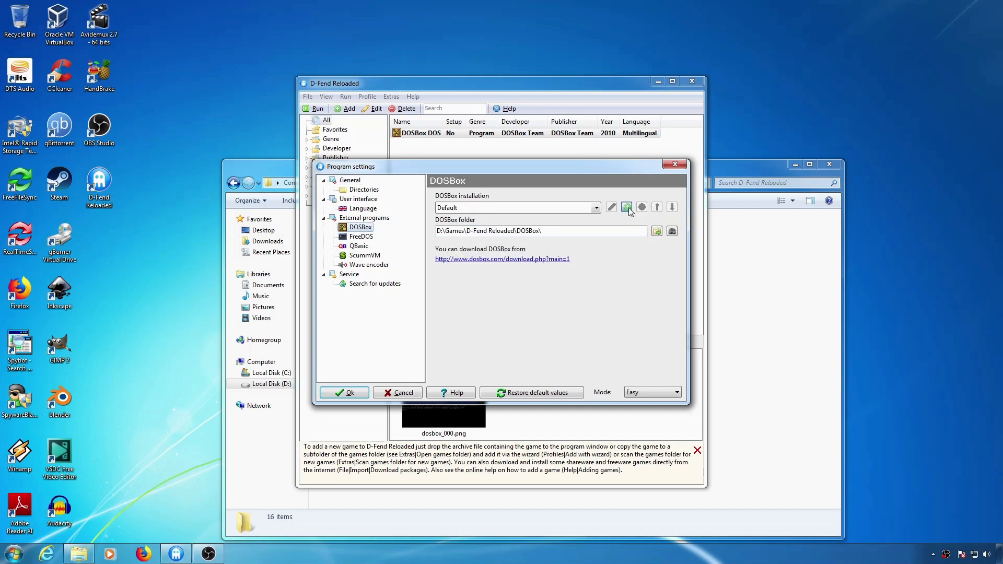
click(626, 207)
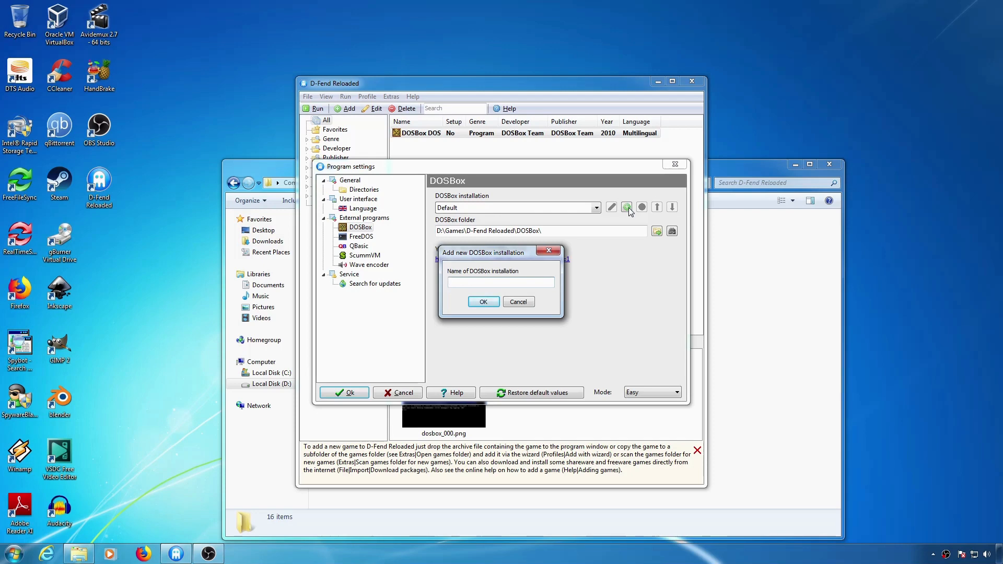
text(D)
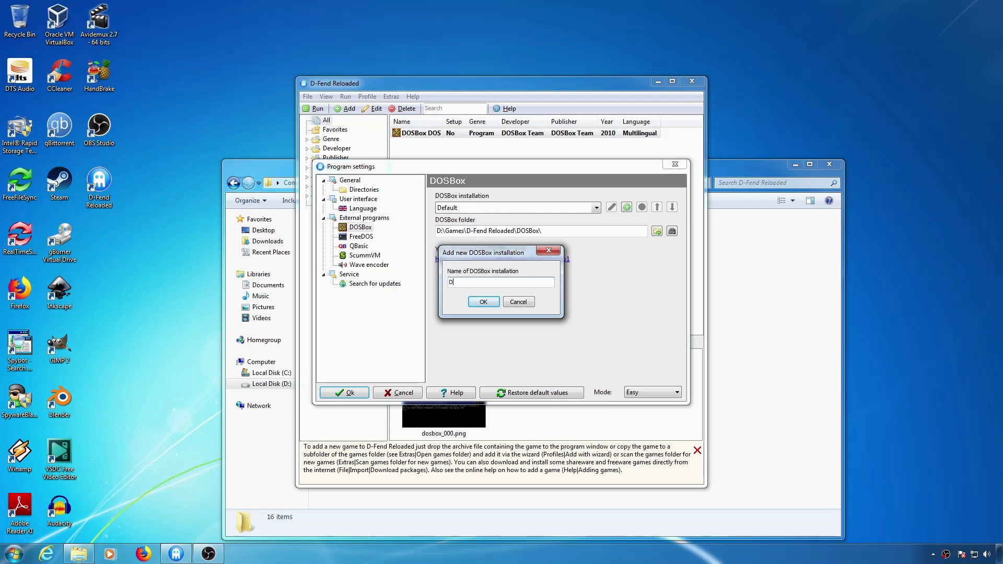
text(OSBox Daum)
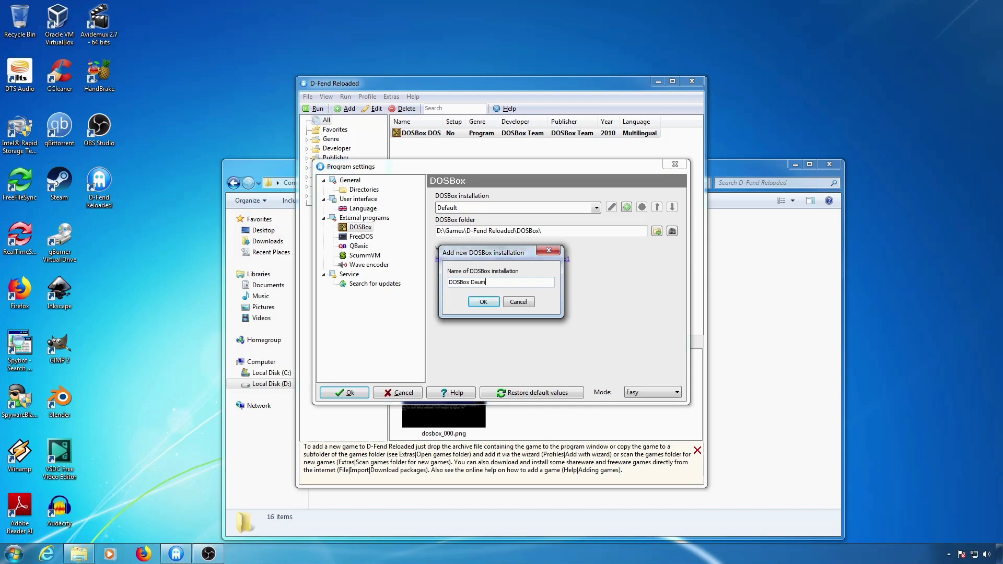
Confirm the DOSBox Daum name and enter its folder path under the D-Fend Reloaded directory
click(483, 301)
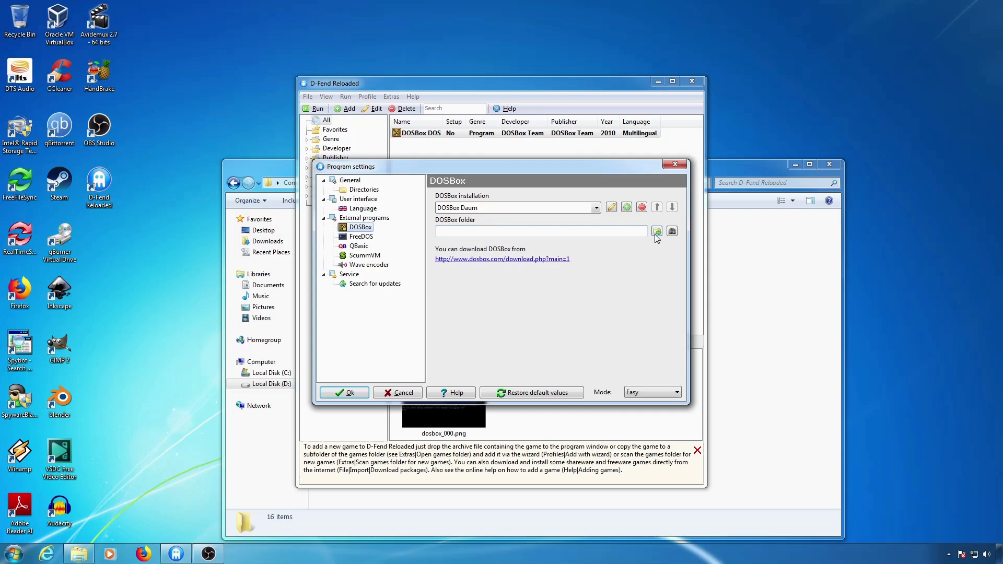
text(D:\Games\)
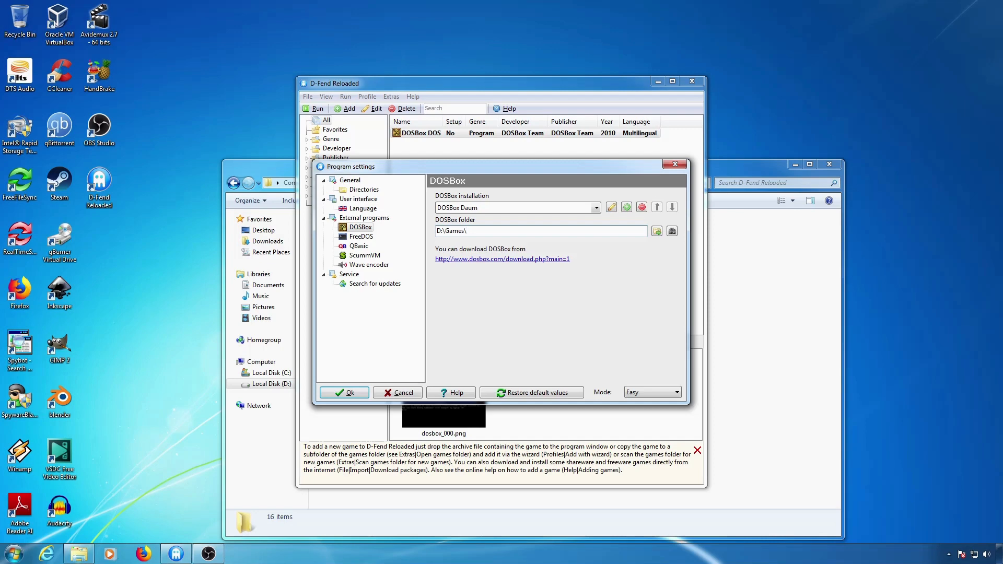
text(D-F)
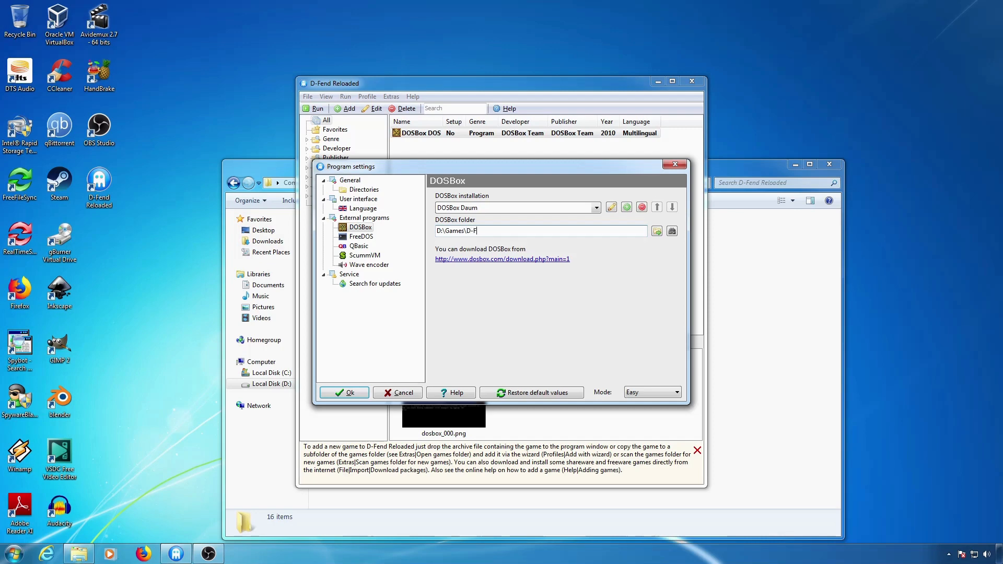
text(end Reloaded\DOSBox Dau)
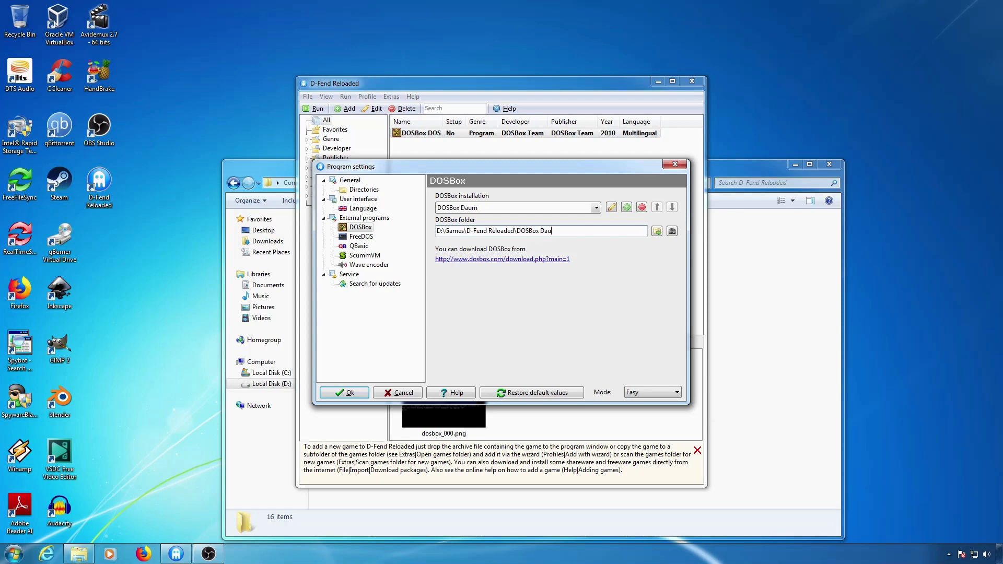
click(345, 392)
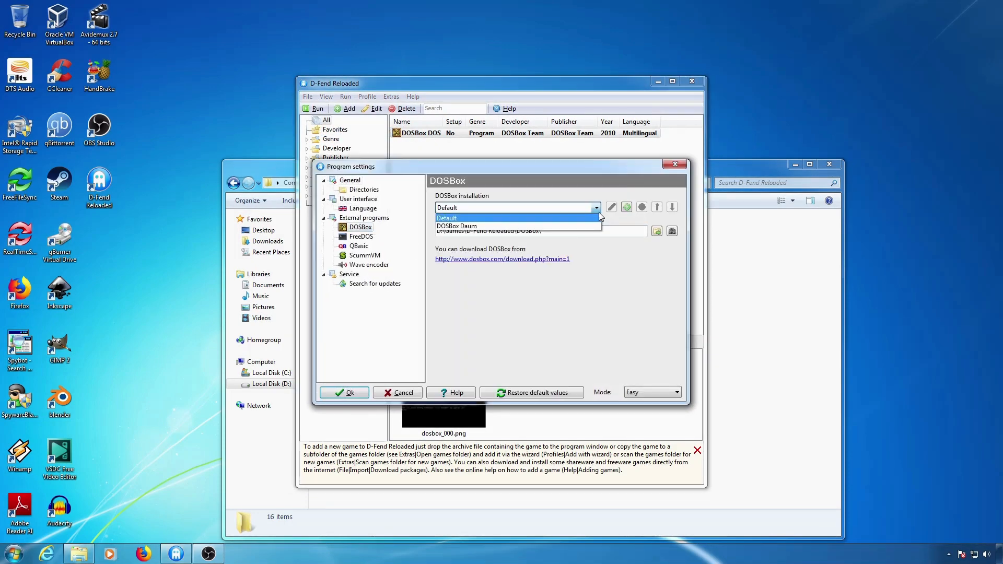
Select the DOSBox Daum installation and open its dosbox.conf in Notepad++
click(455, 226)
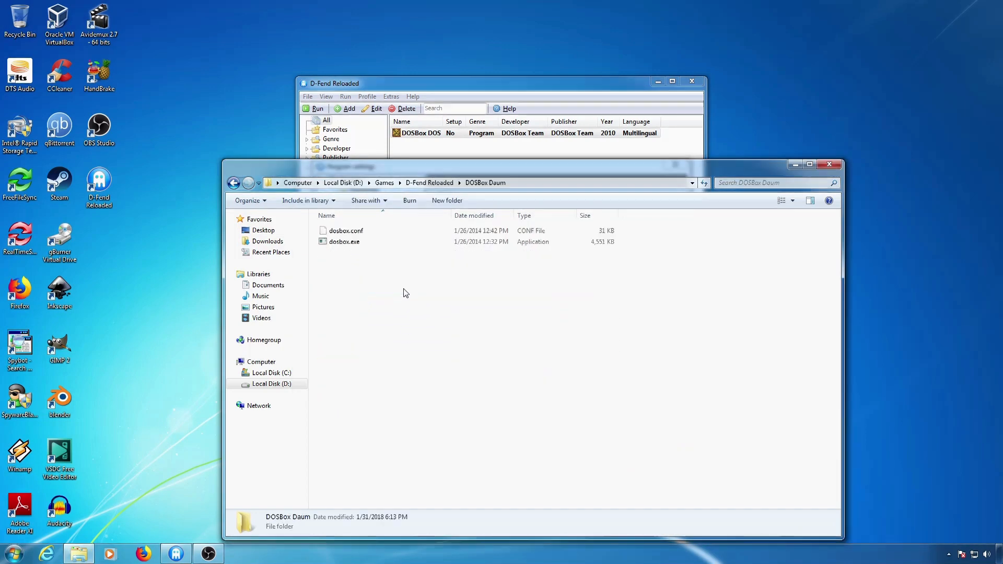
click(345, 230)
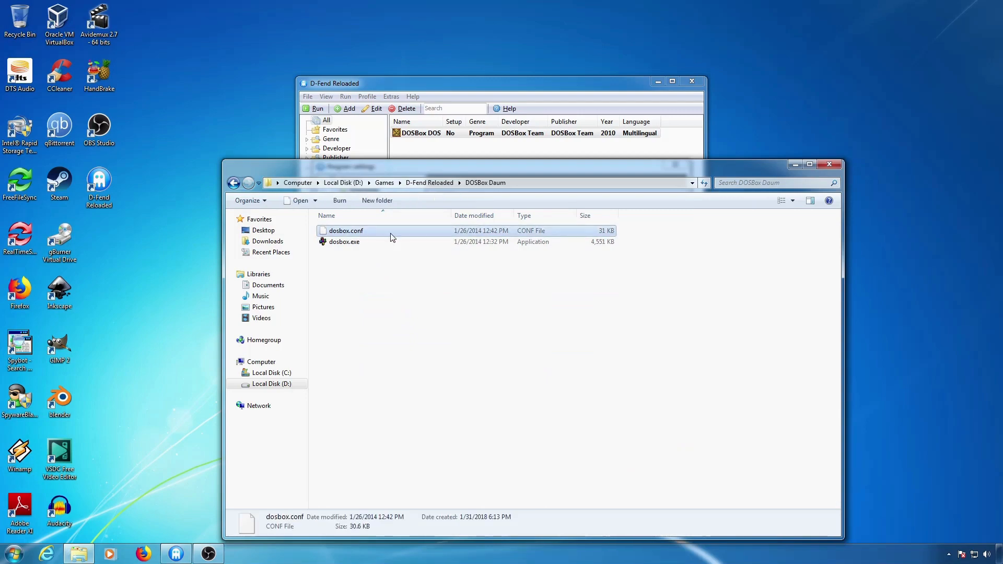
double_click(345, 230)
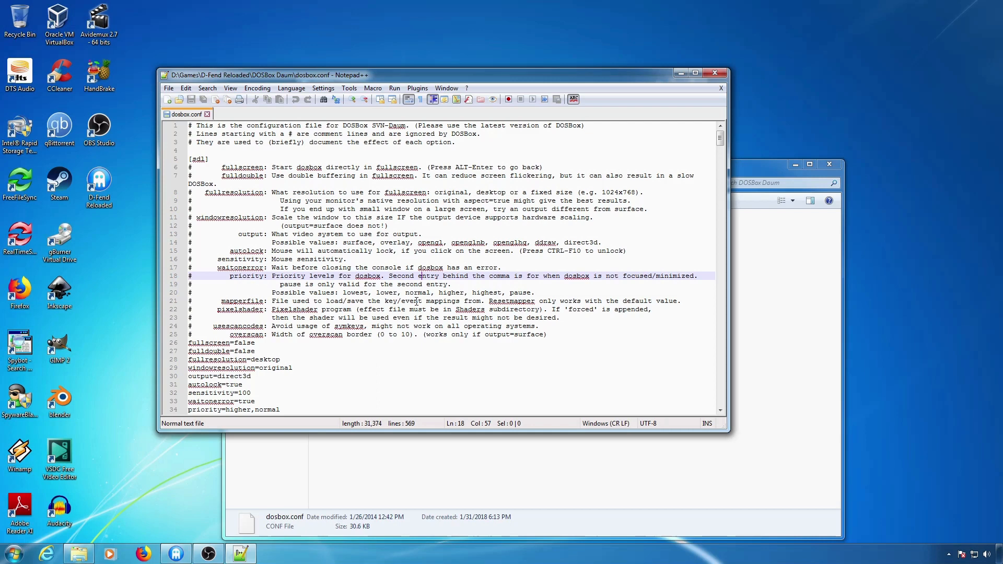
scroll(down, 3)
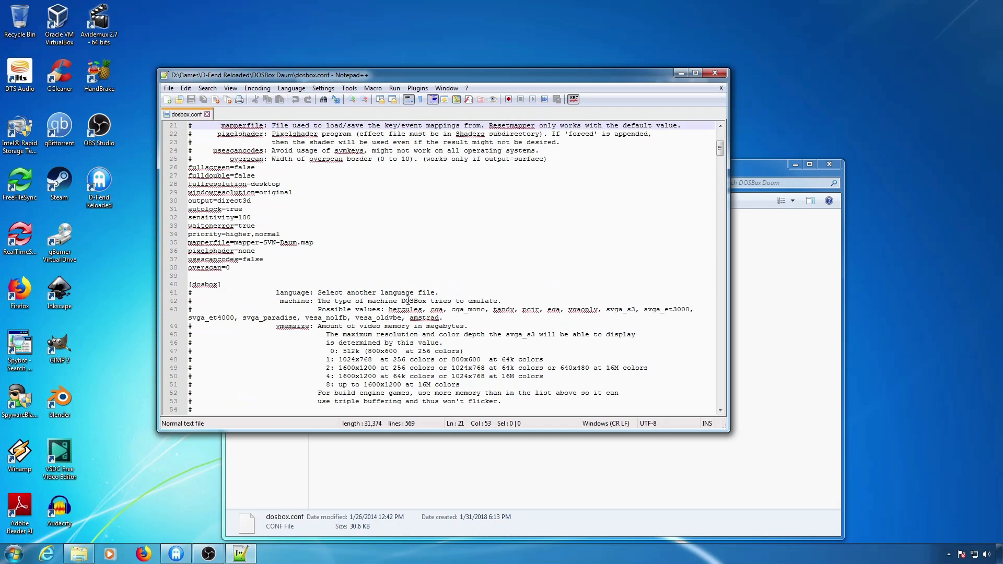
mouse_move(274, 301)
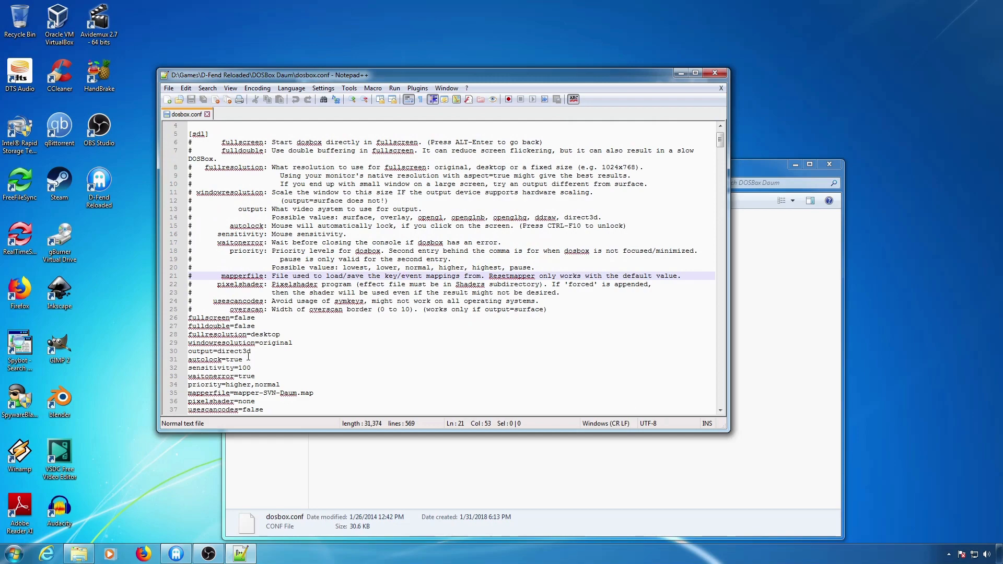
scroll(down, 3)
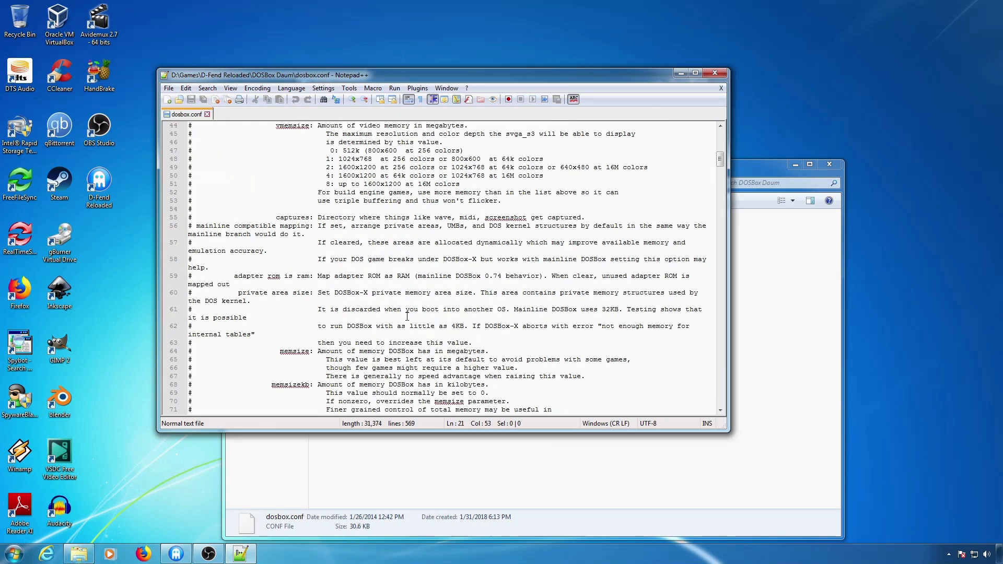
scroll(down, 3)
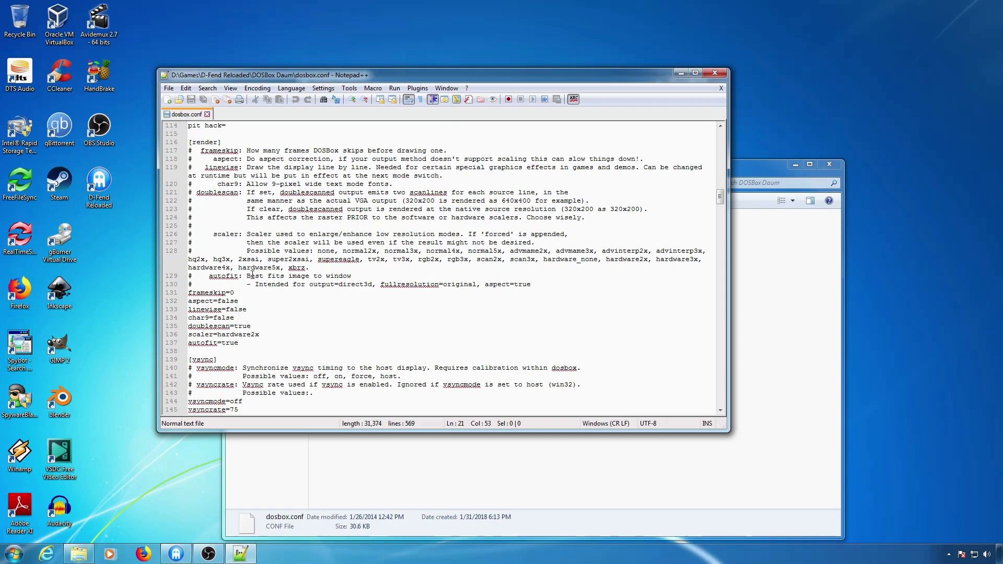
mouse_move(468, 336)
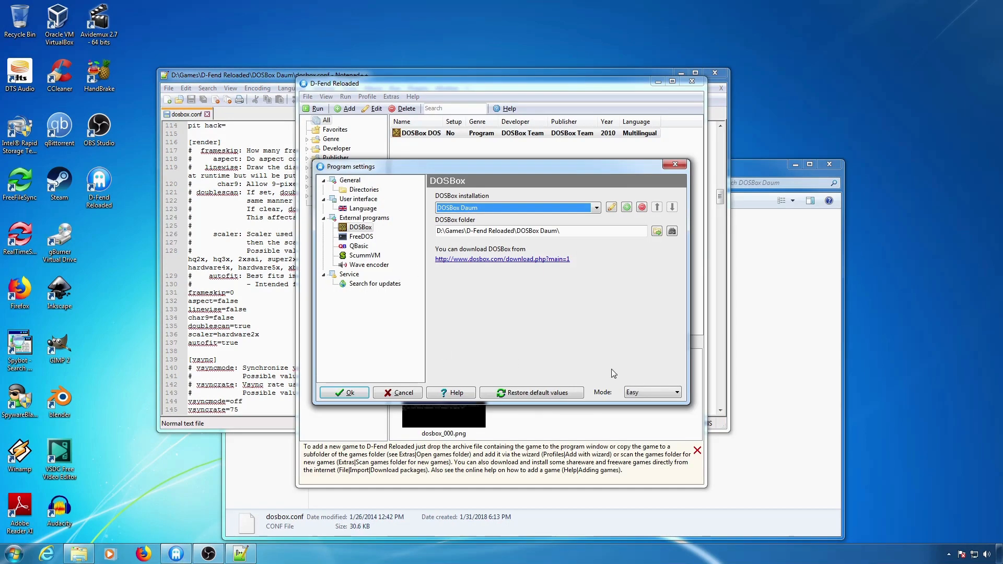
mouse_move(619, 385)
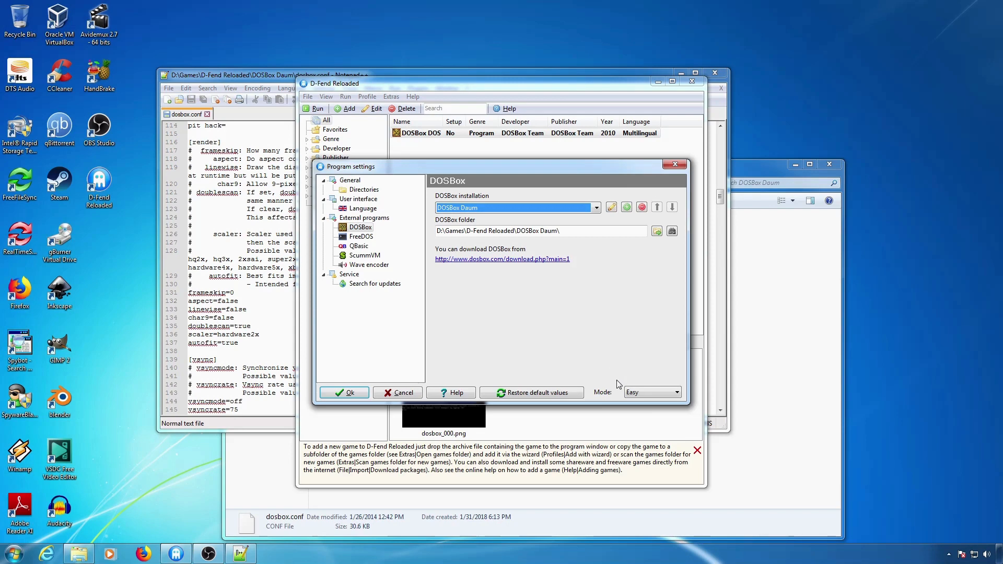
Switch the settings Mode to Advanced and show the Profile editor page
click(677, 392)
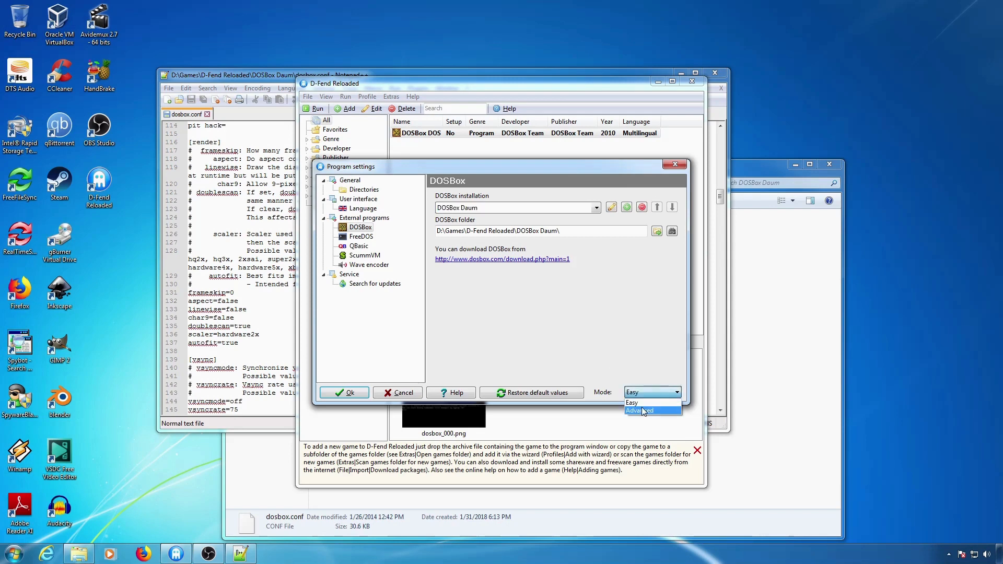
click(646, 410)
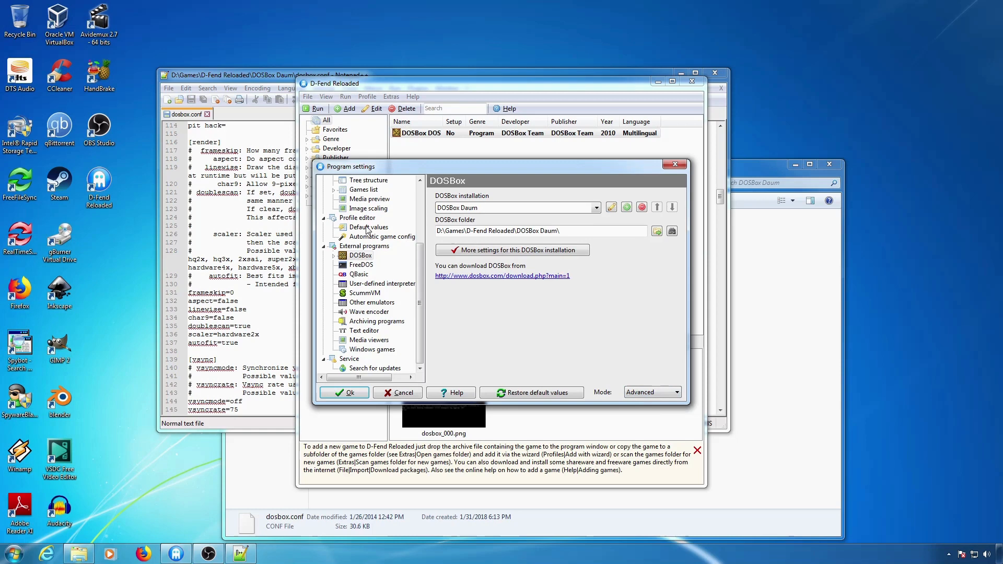
click(359, 217)
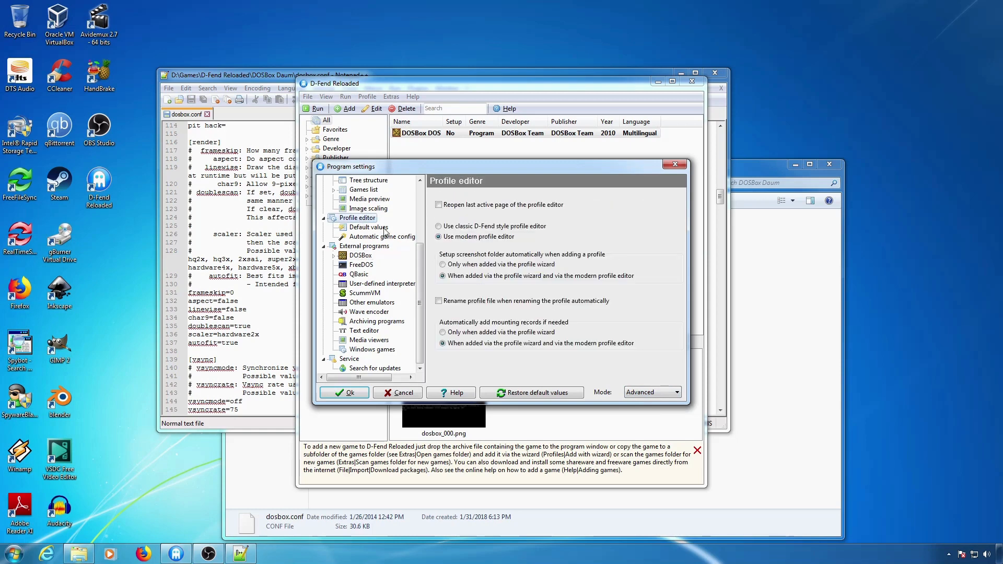
Under Default values, choose the (DOSBox) Render category and add a direct3d line
click(370, 227)
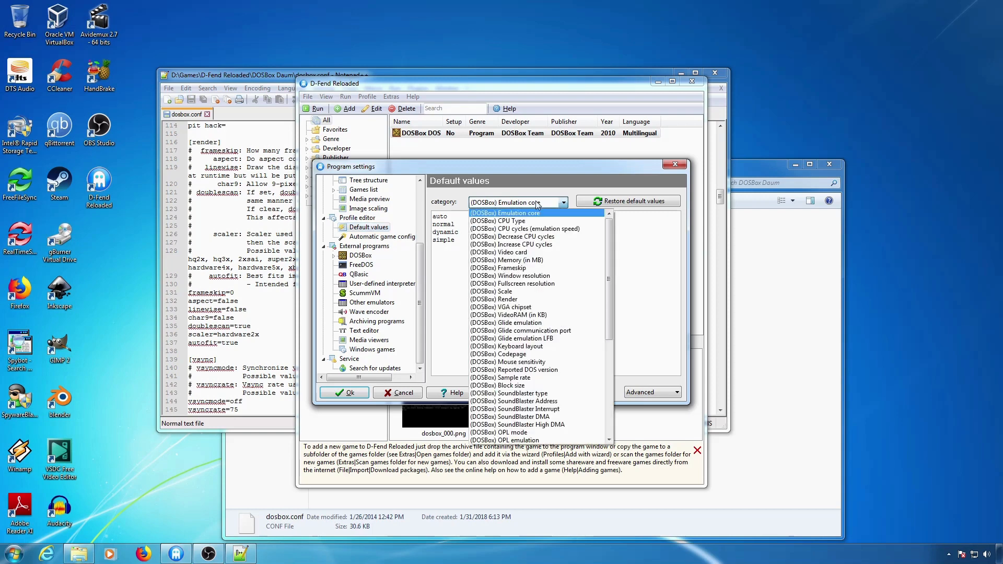
click(512, 245)
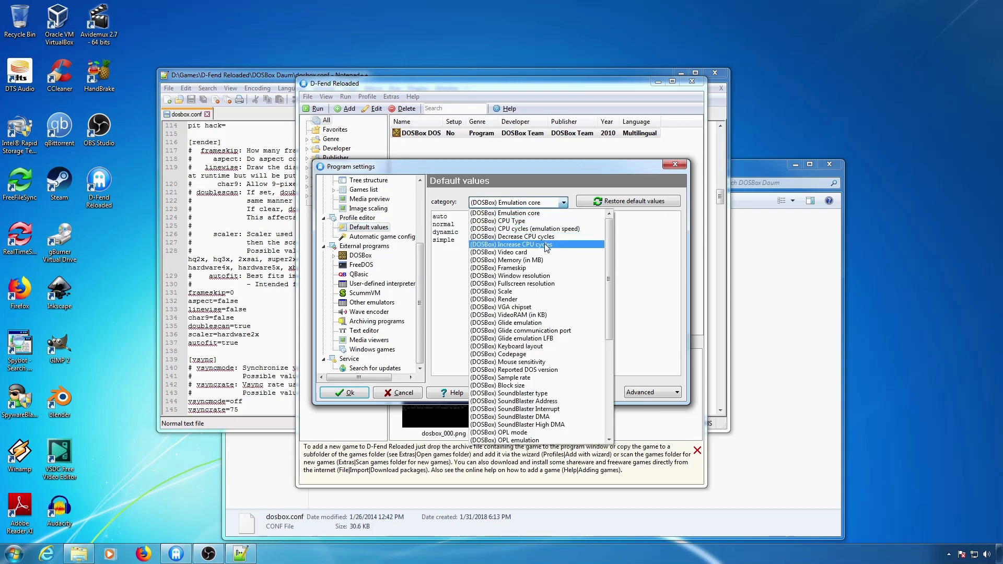
click(495, 299)
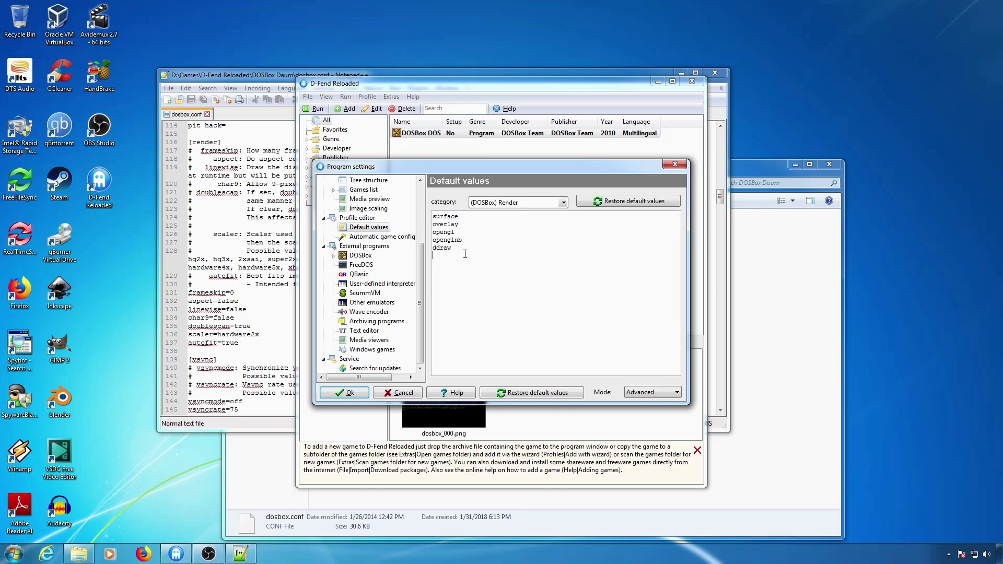
text(direct3d)
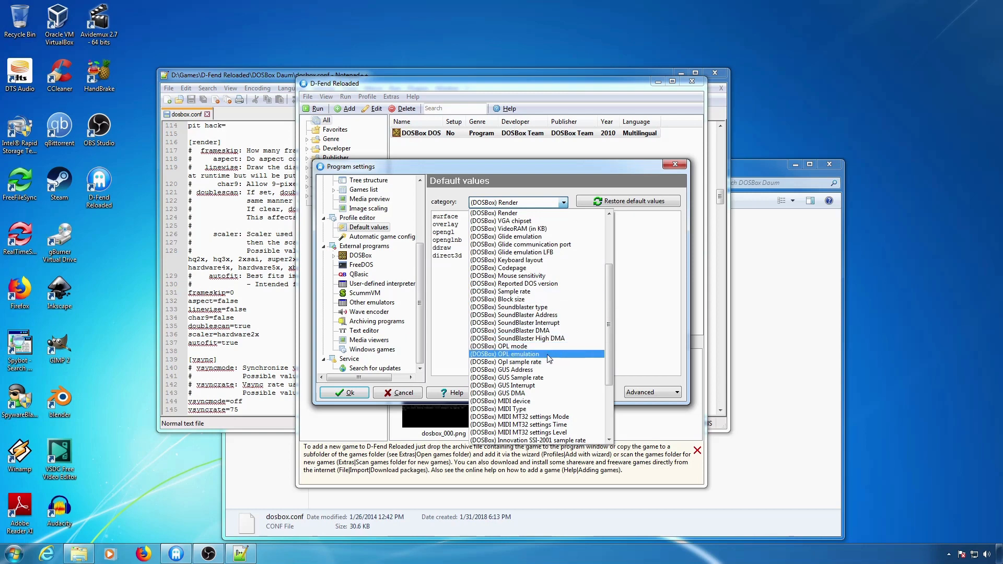
In the (DOSBox) Scale category, add normal4x, normal5x and a forced normal2x entry
click(502, 220)
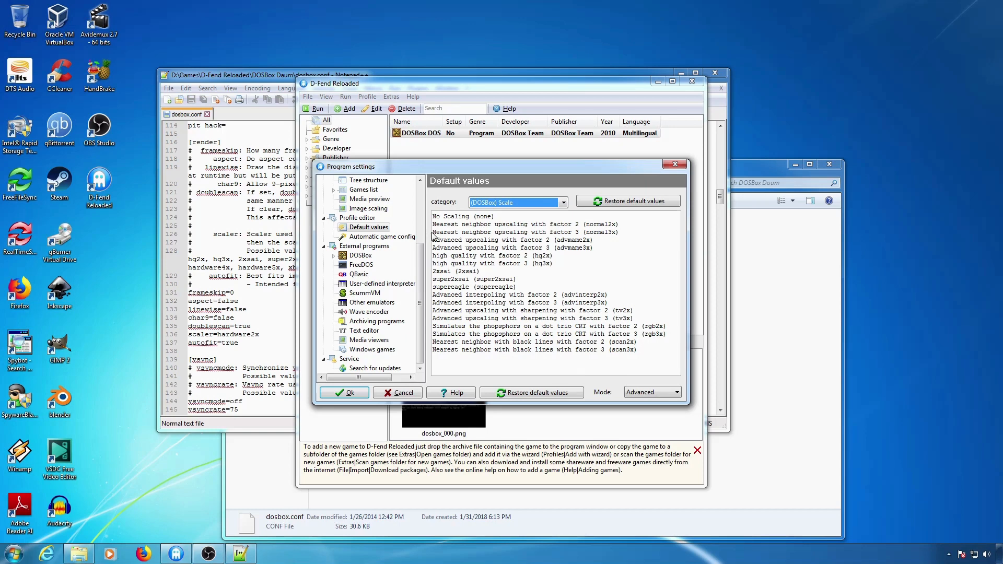
click(524, 232)
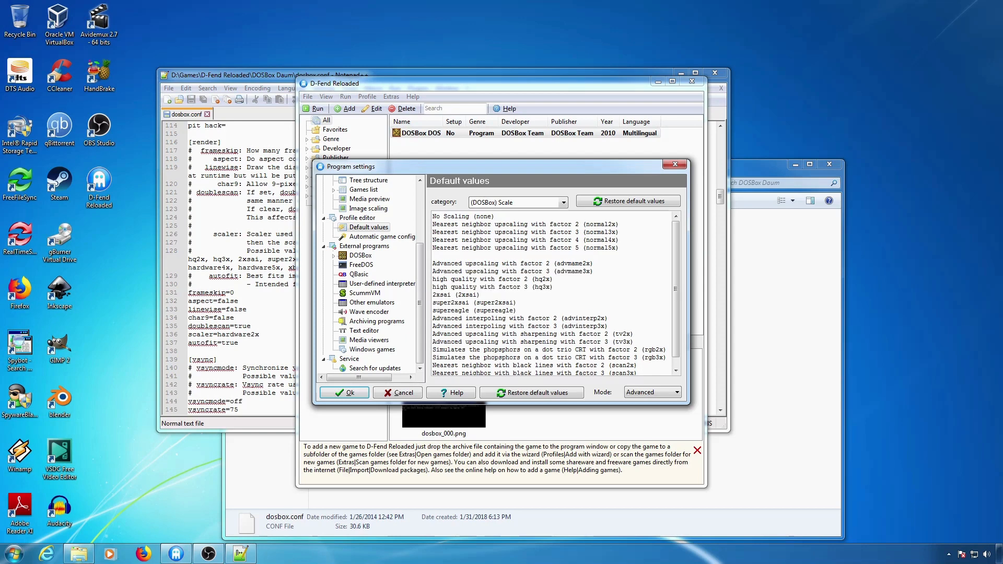
text(Forced Nearest neighbor upscaling with factor 5 (normal5x forced)
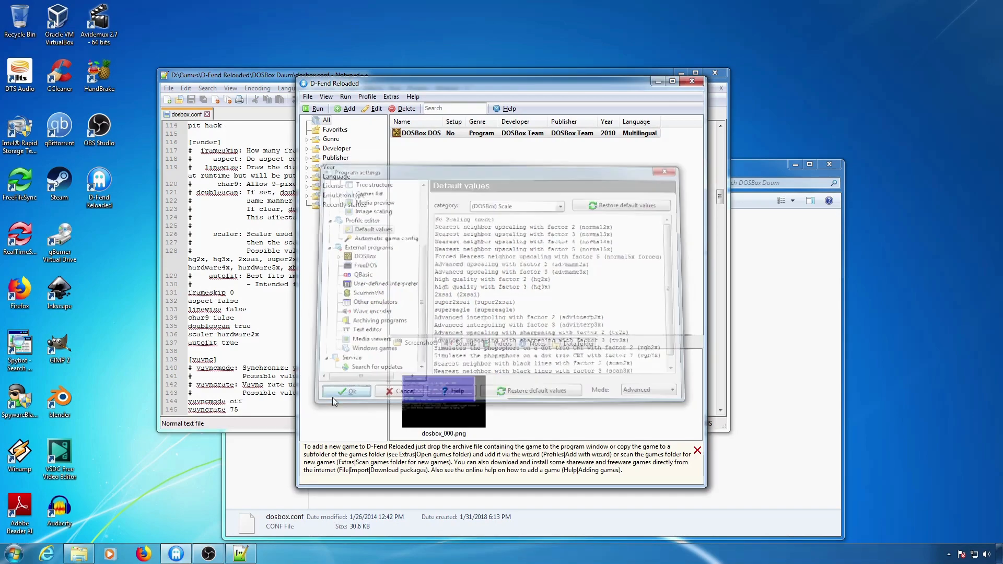
Save the program settings and assign the DOSBox Daum installation to the profile
click(347, 390)
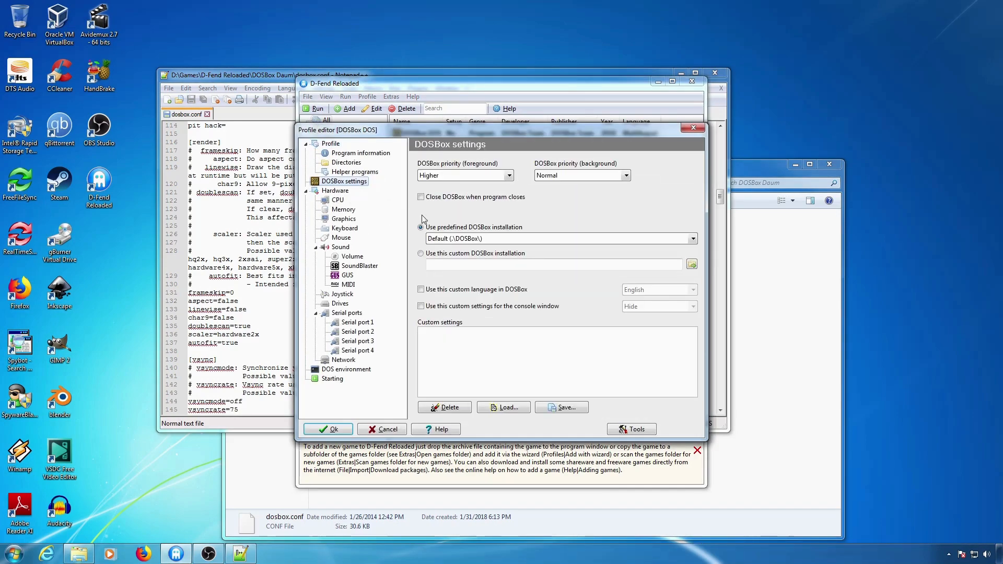
click(691, 238)
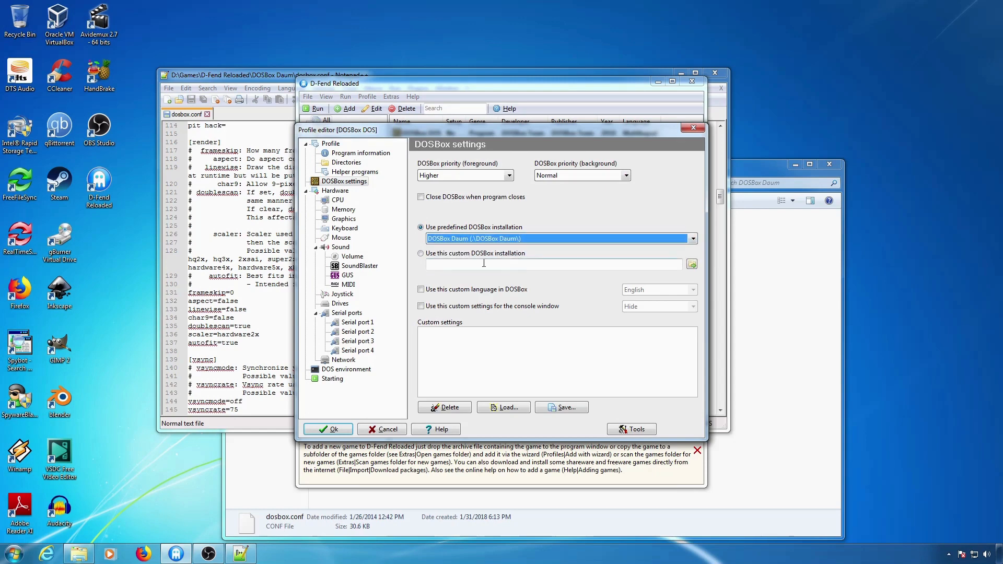
click(346, 218)
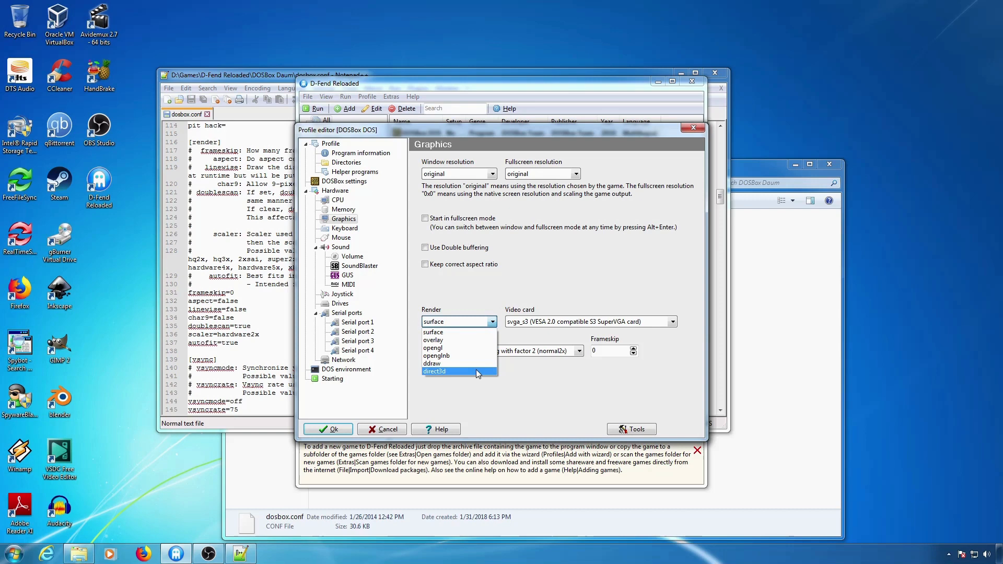
Set Render to direct3d and Scale to forced nearest-neighbour upscaling with factor 5
click(435, 371)
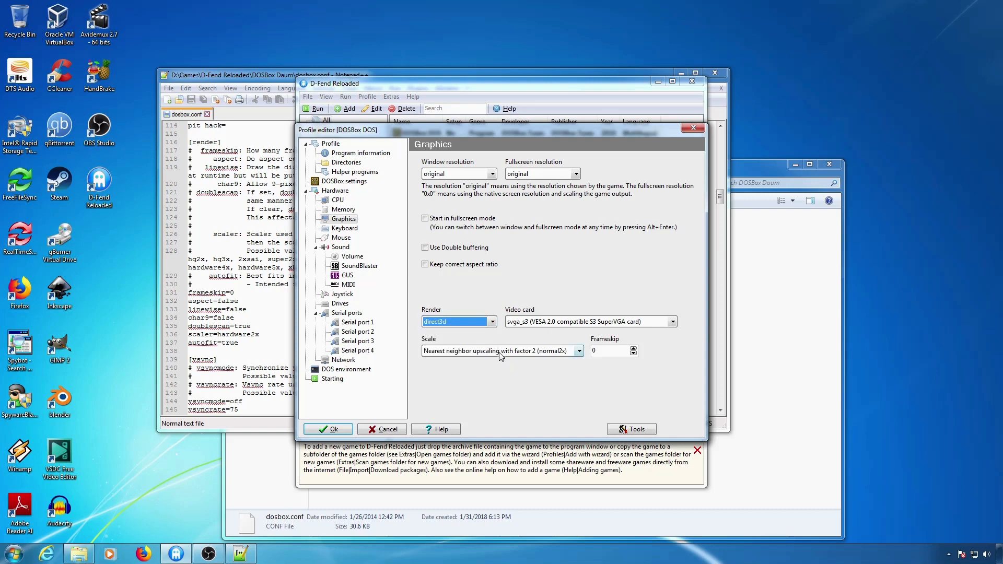
click(579, 351)
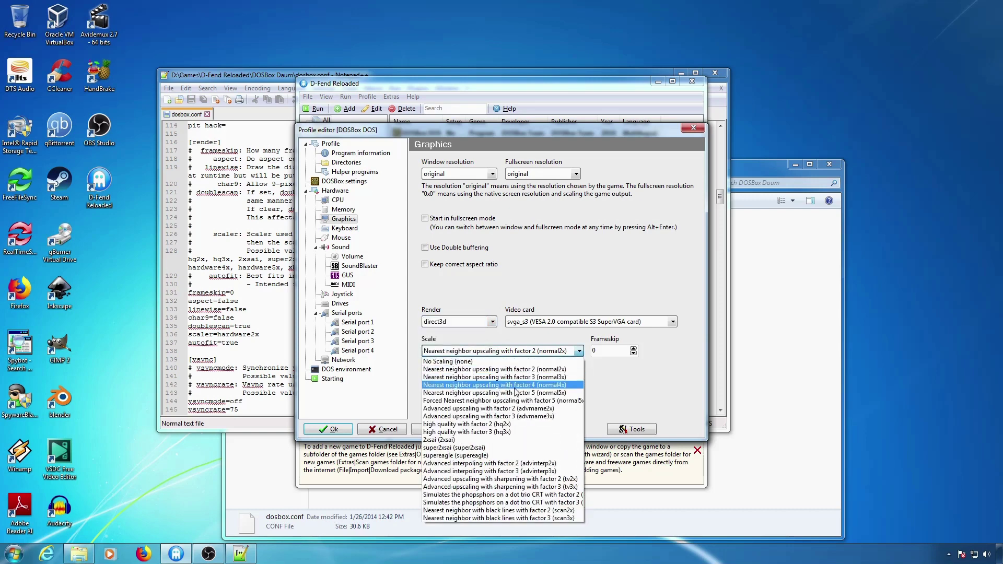
mouse_move(516, 401)
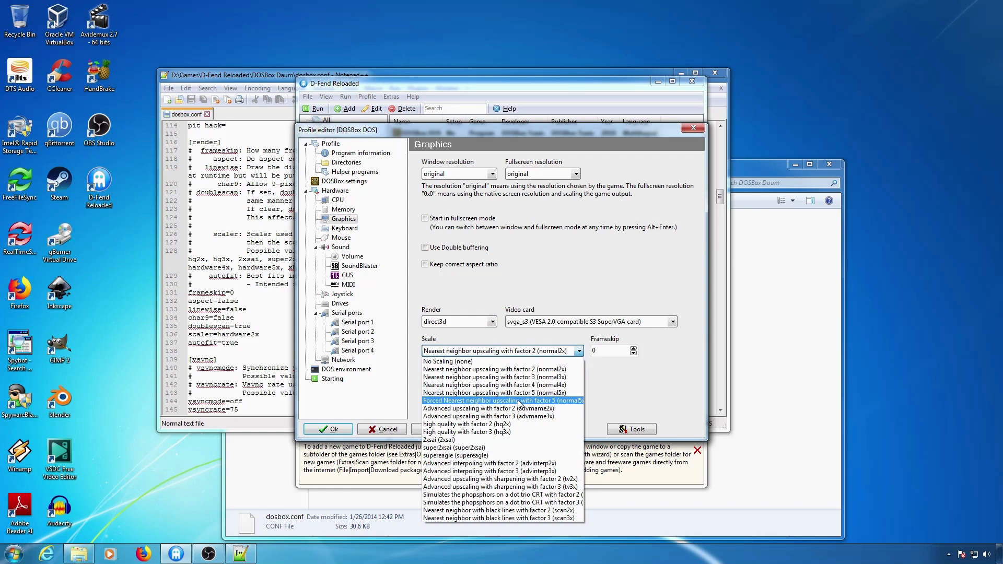
click(502, 401)
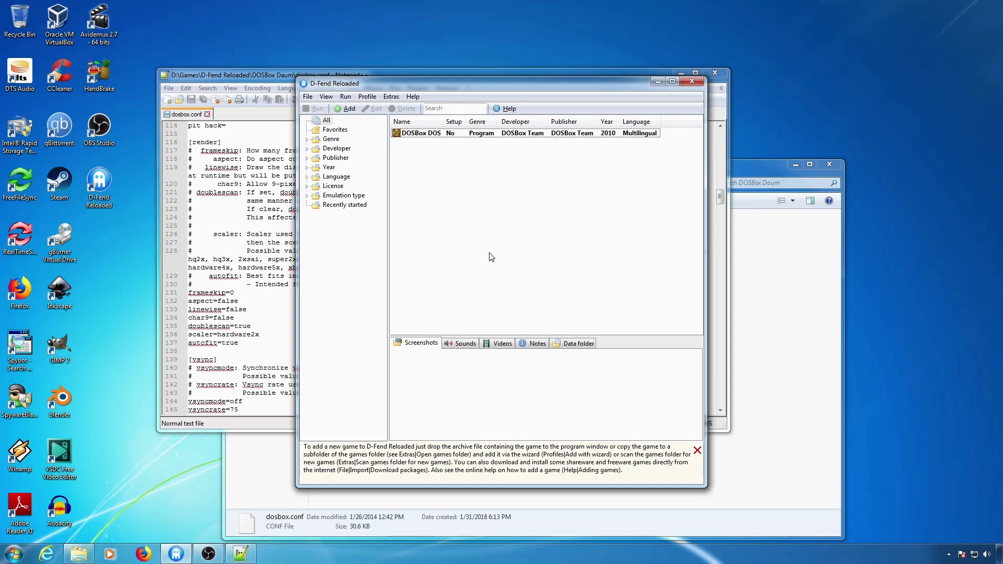
Reopen Program options at External programs > DOSBox > Global DOSBox settings
click(307, 96)
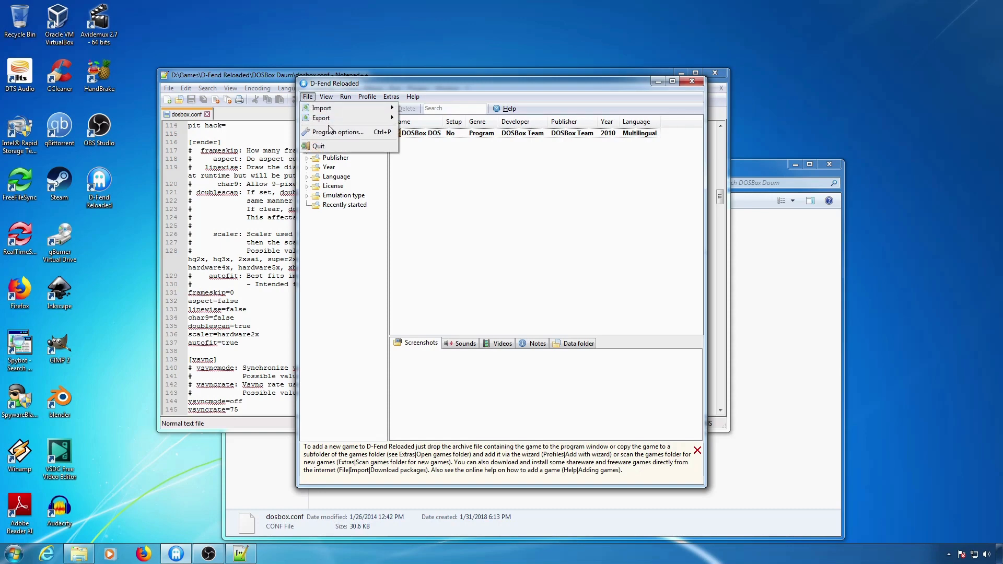
click(338, 132)
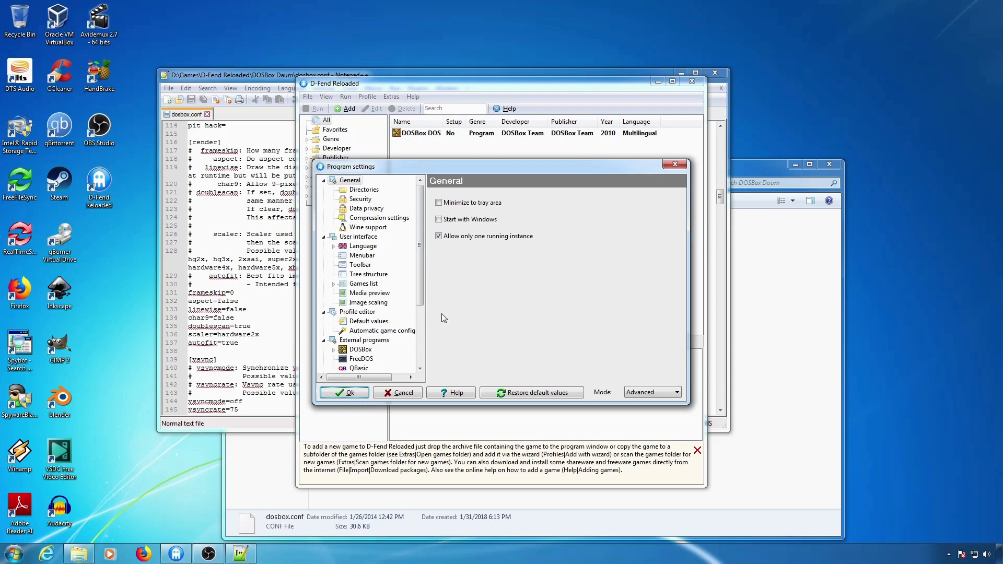
click(334, 349)
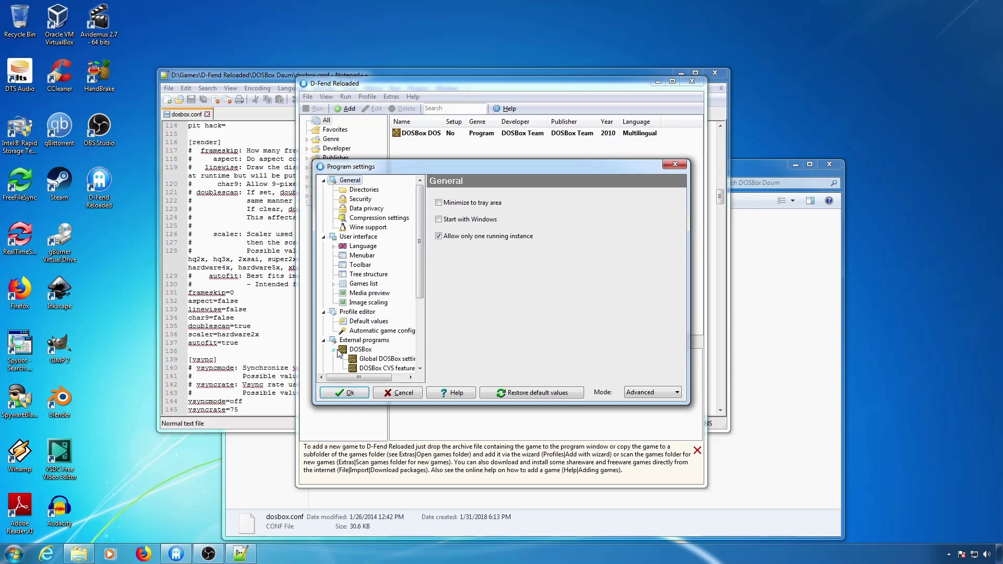
click(386, 358)
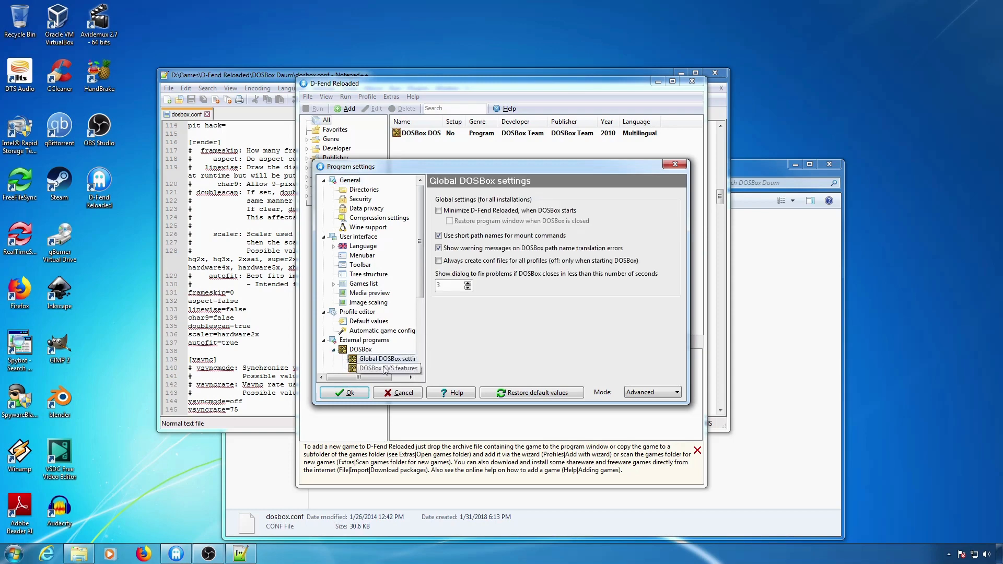
On the DOSBox CVS features page, tick 'Activate pixel shader settings'
click(389, 367)
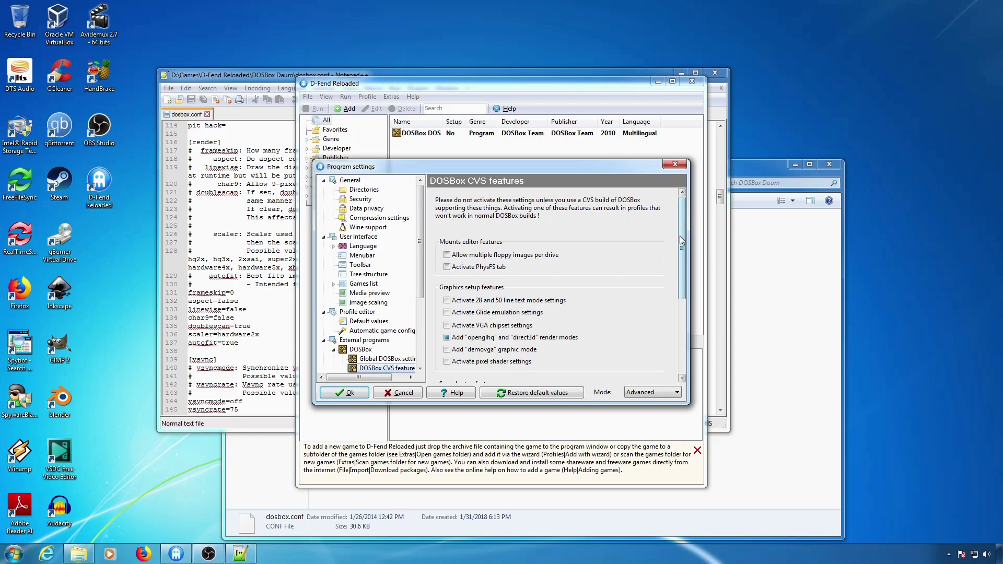
scroll(down, 3)
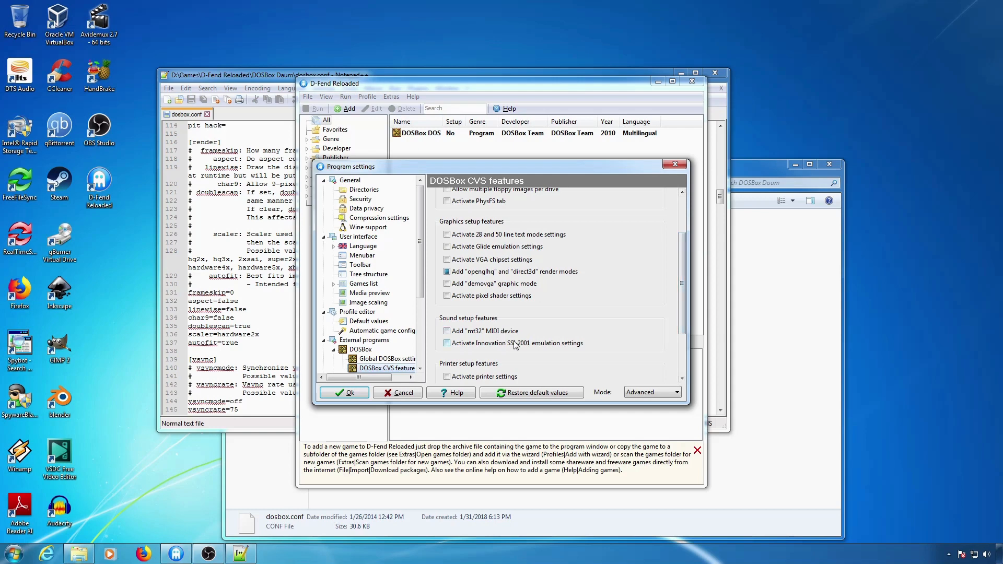
scroll(down, 3)
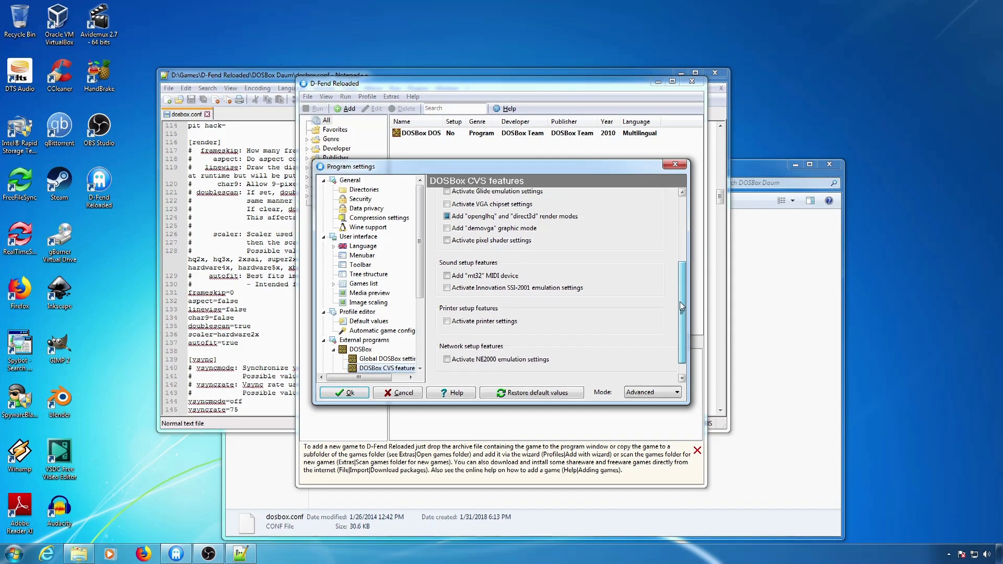
scroll(down, 3)
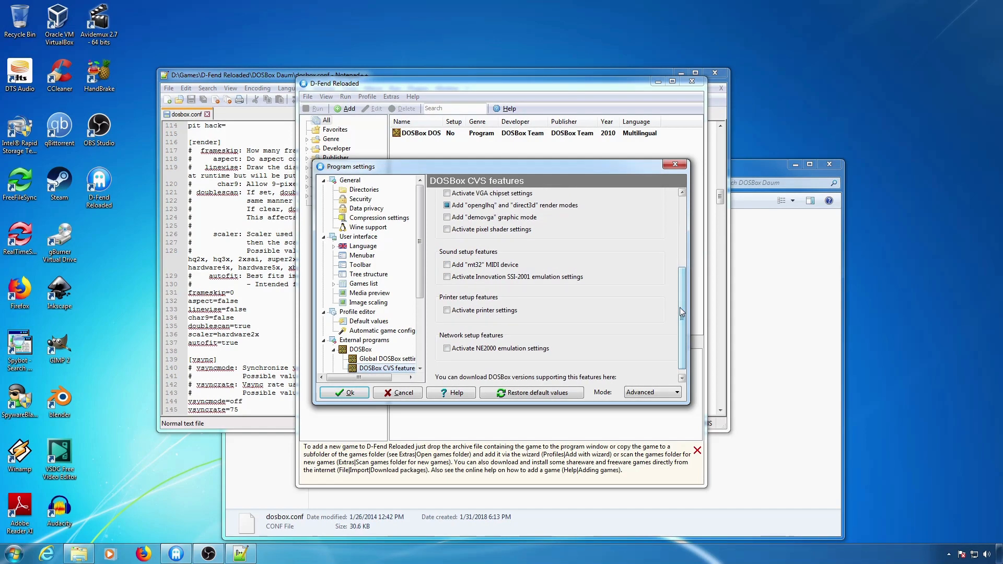
mouse_move(604, 326)
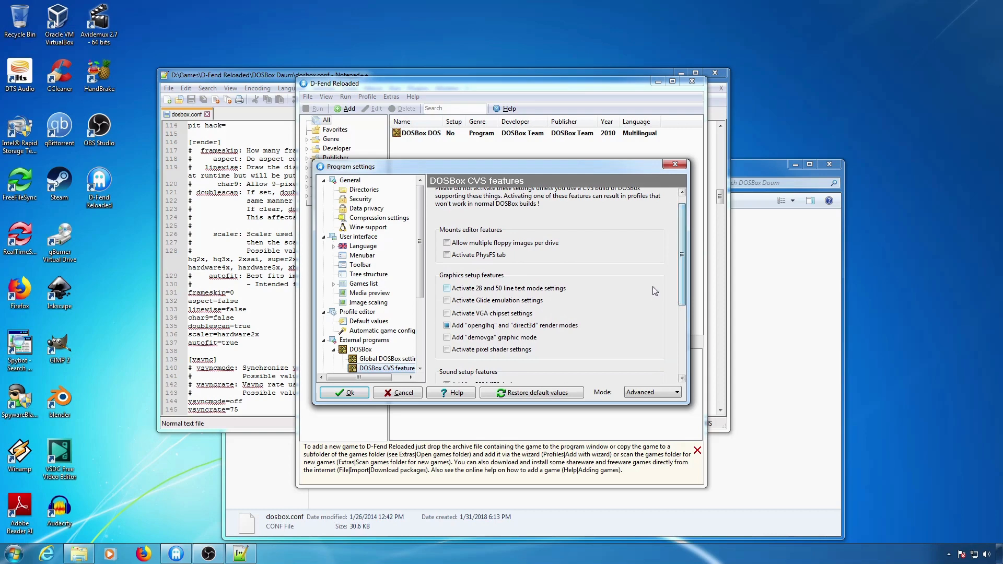
mouse_move(524, 288)
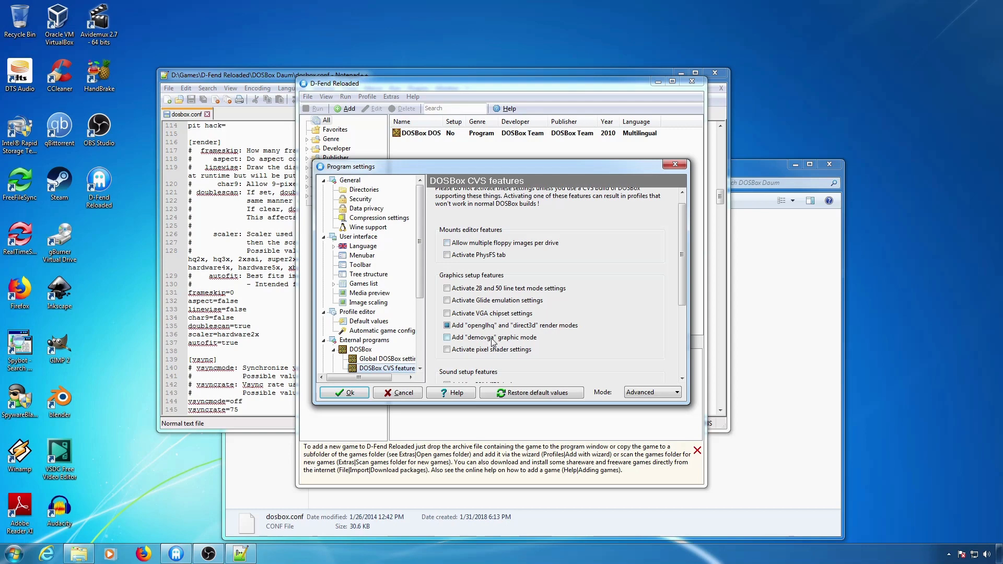
click(446, 349)
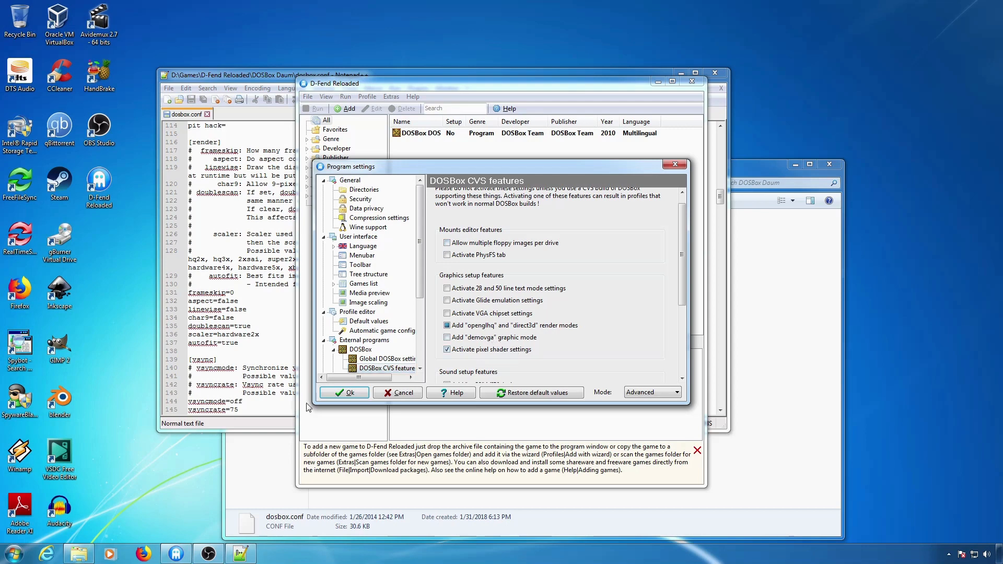
Edit the DOSBox DOS profile and show its Graphics settings
right_click(420, 133)
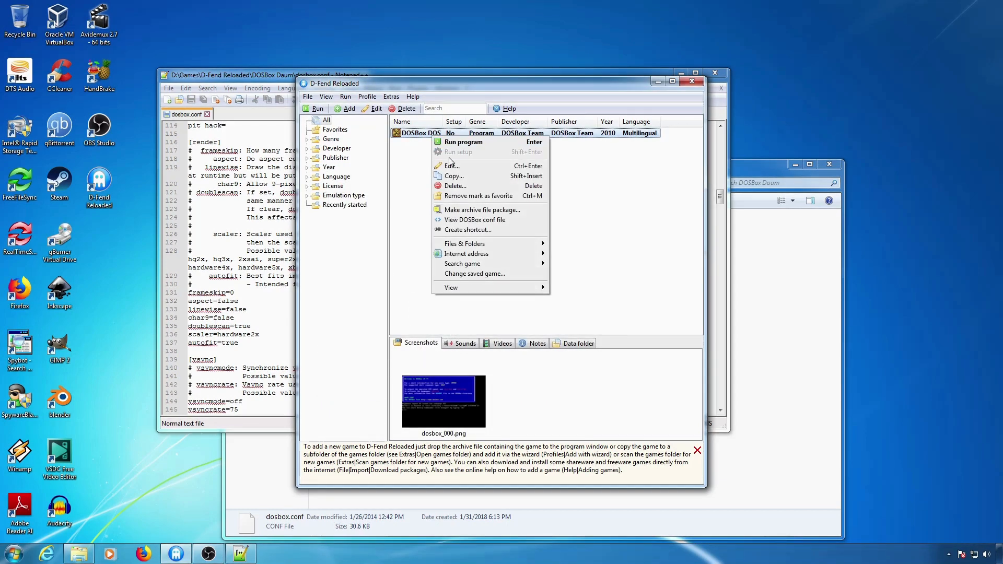
click(451, 165)
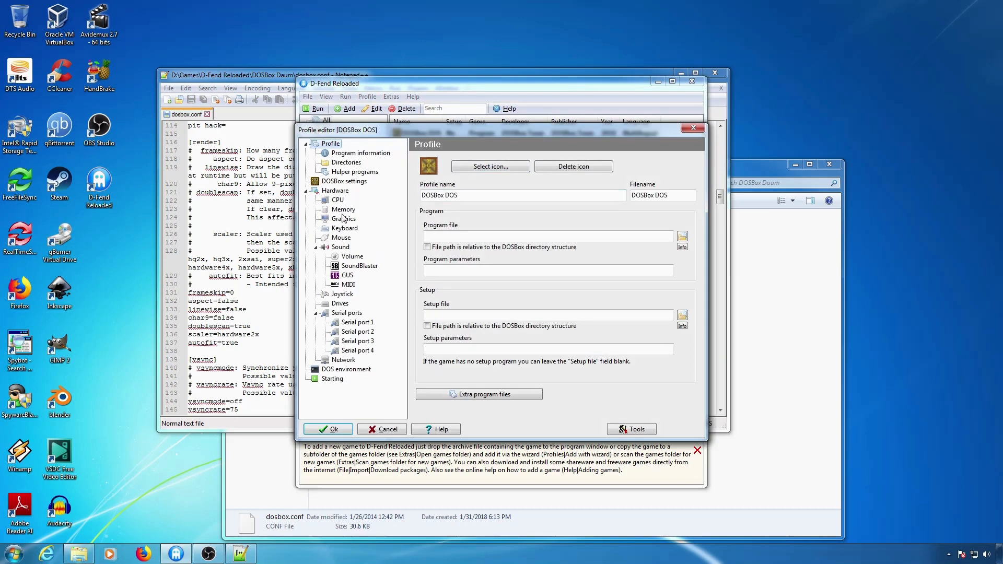
click(343, 219)
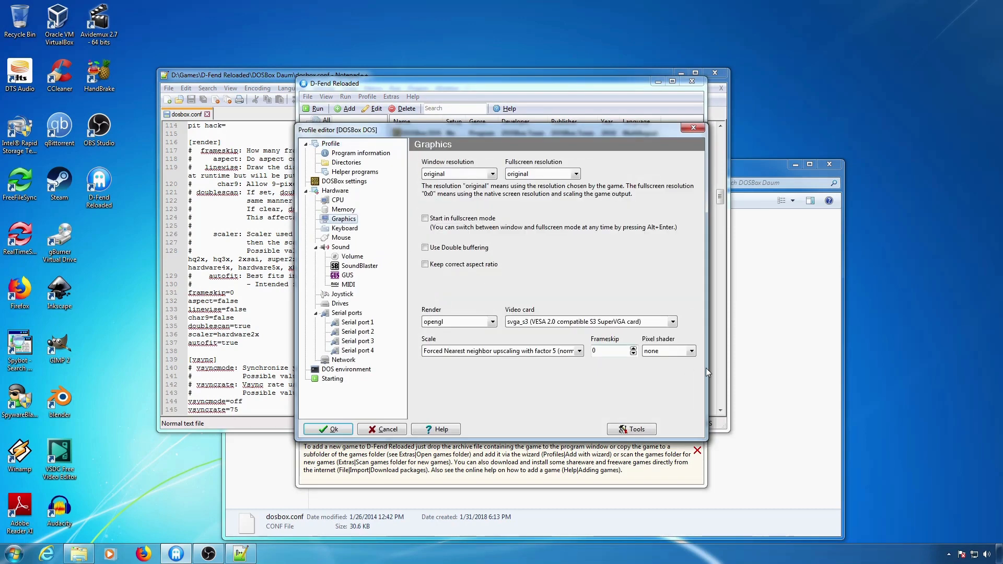
Check the Pixel shader dropdown offers only none and keep it
click(692, 351)
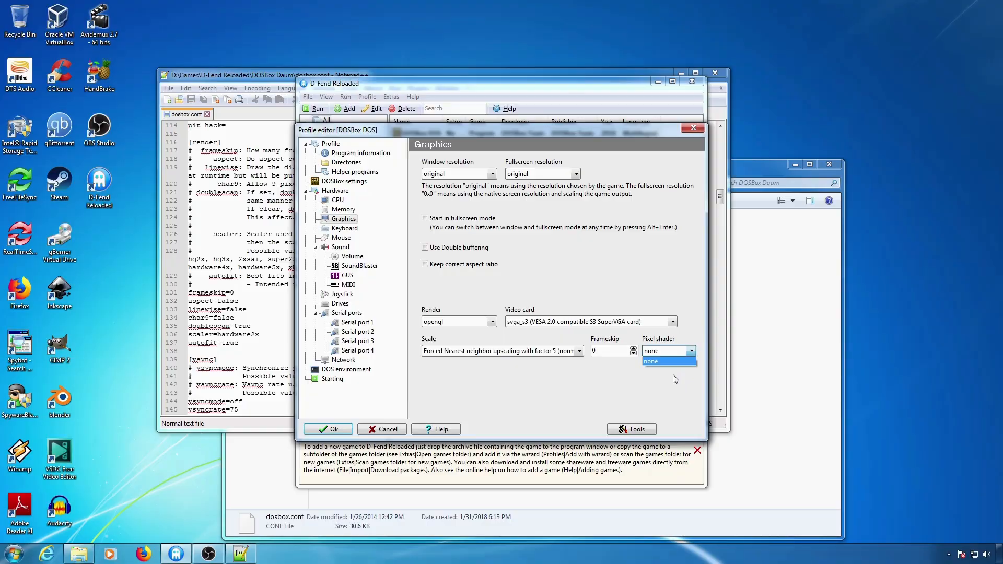
click(650, 361)
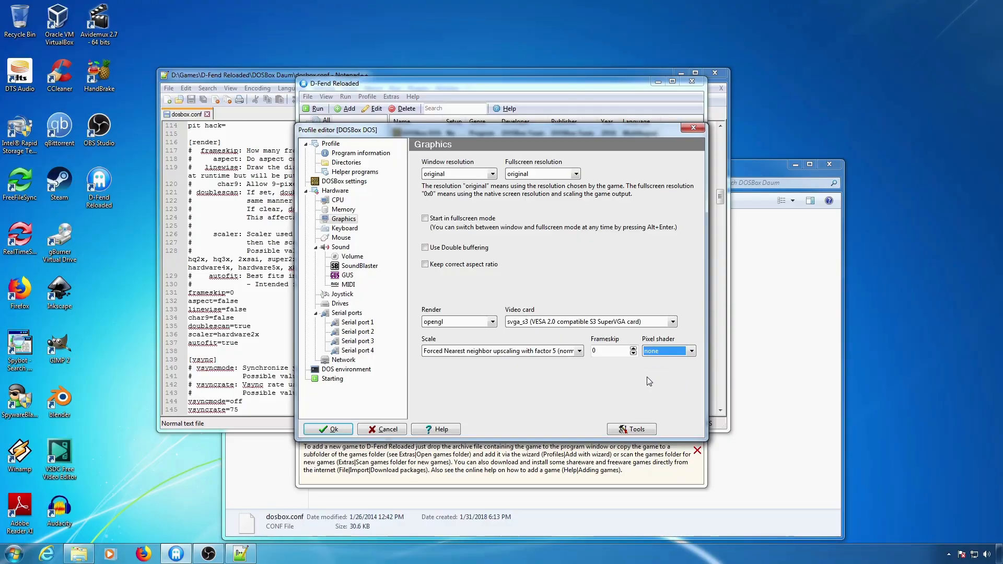
click(344, 181)
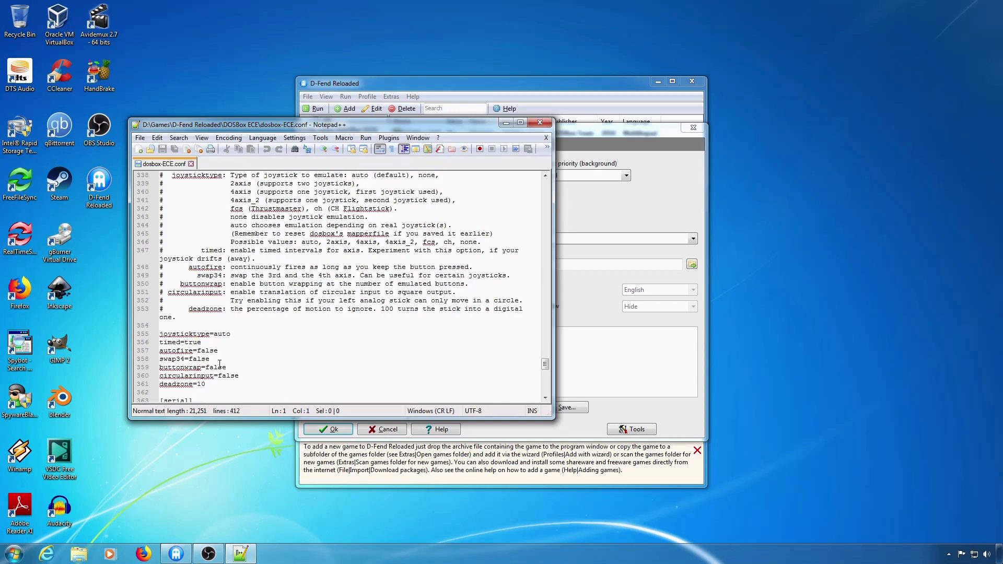
mouse_move(186, 385)
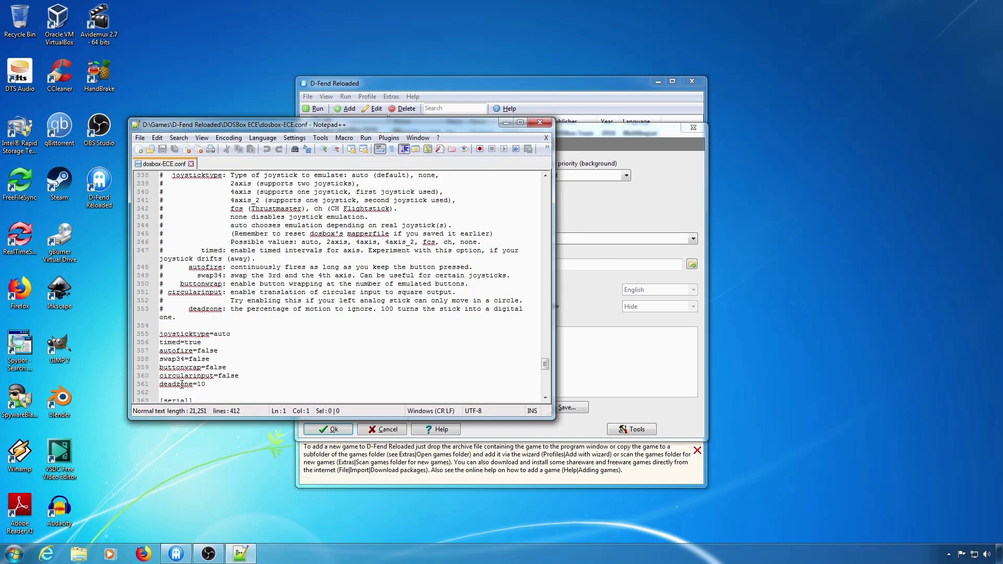
mouse_move(521, 353)
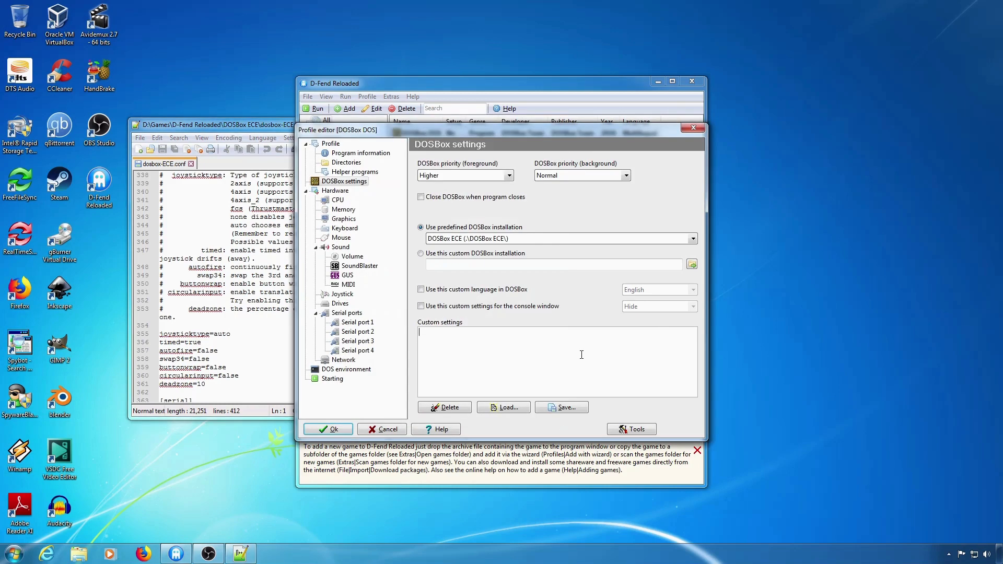
click(345, 294)
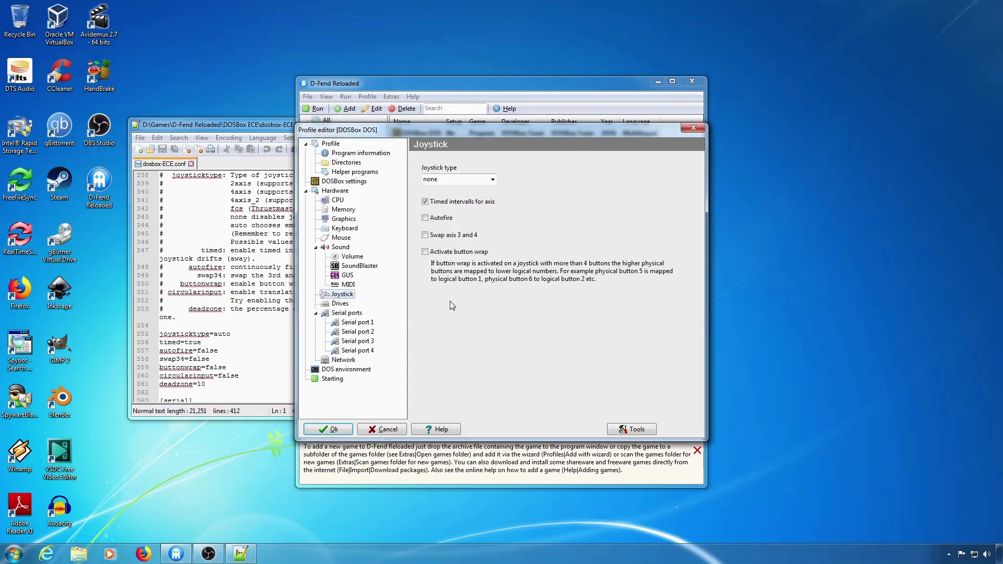
mouse_move(441, 163)
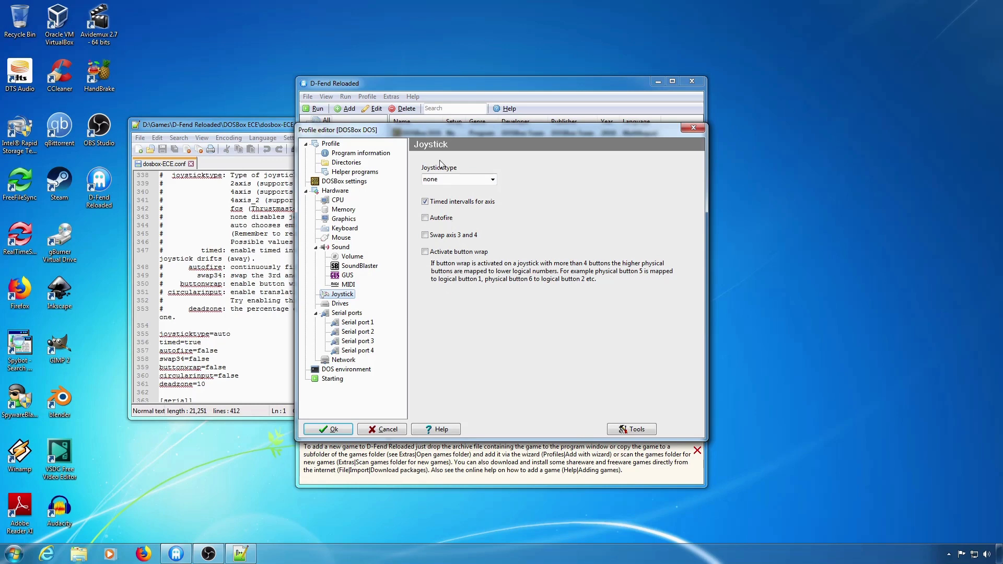
click(344, 180)
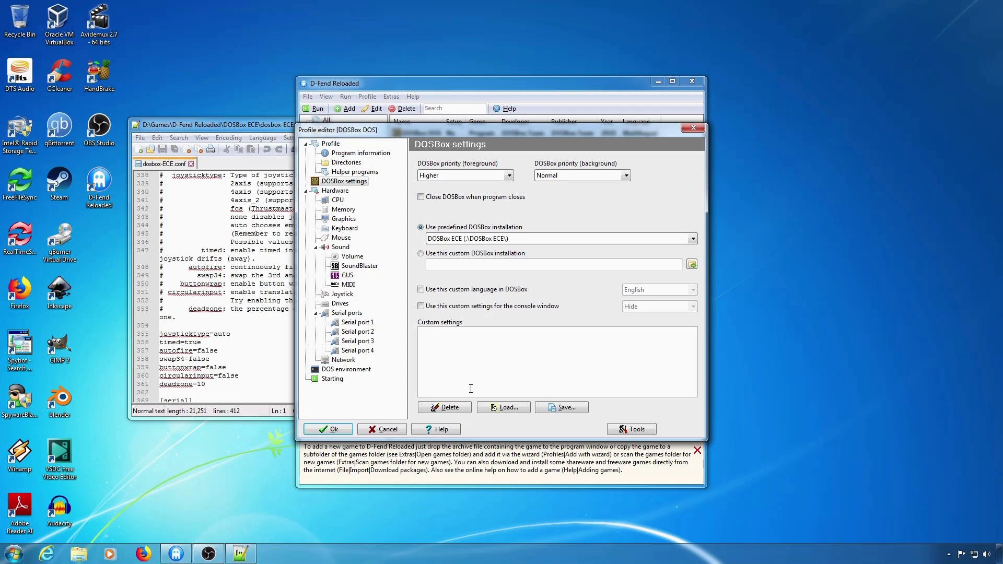
Enter deadzone=1000 in the Custom settings box and trim it to deadzone=100
click(470, 368)
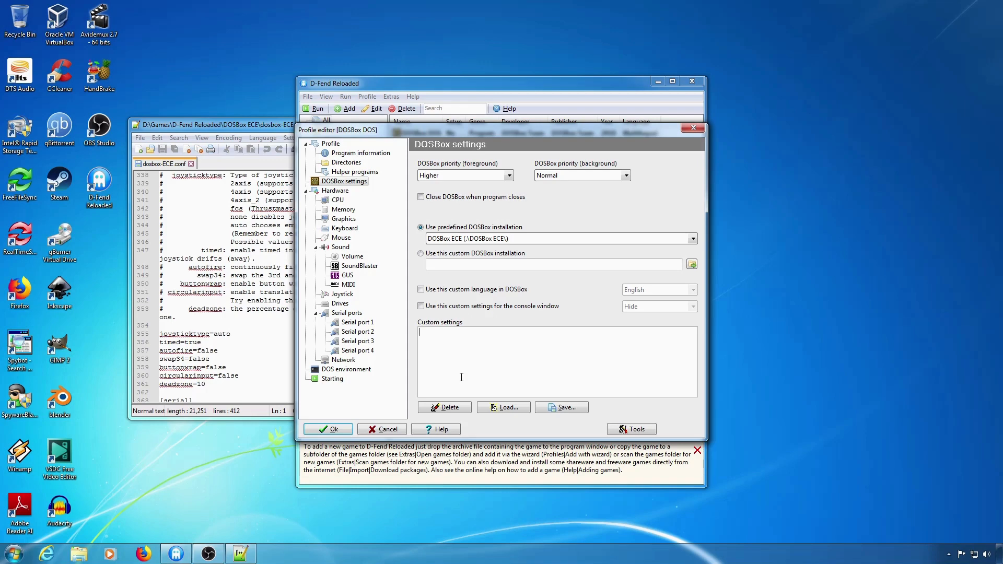
text(deadzone)
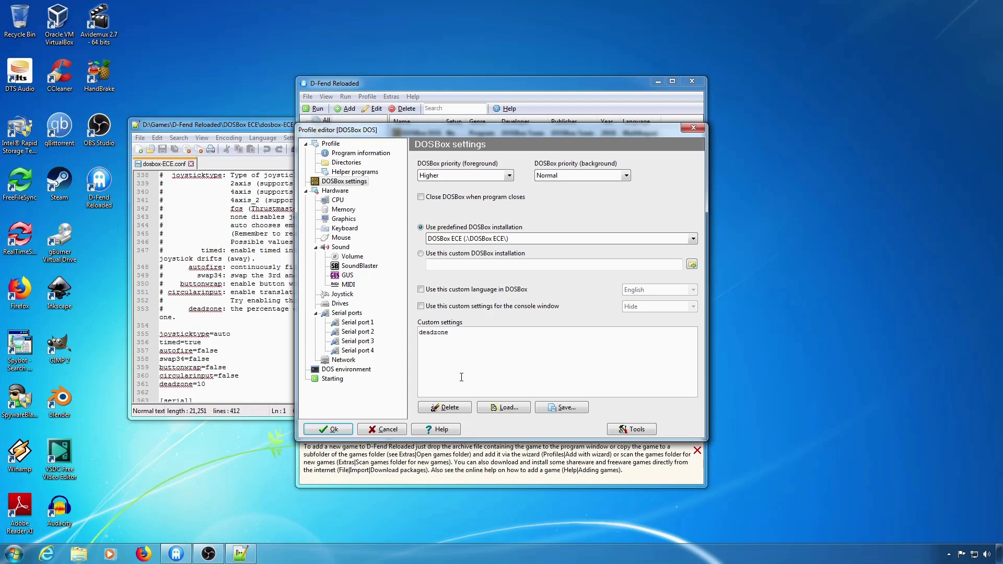
text(=0)
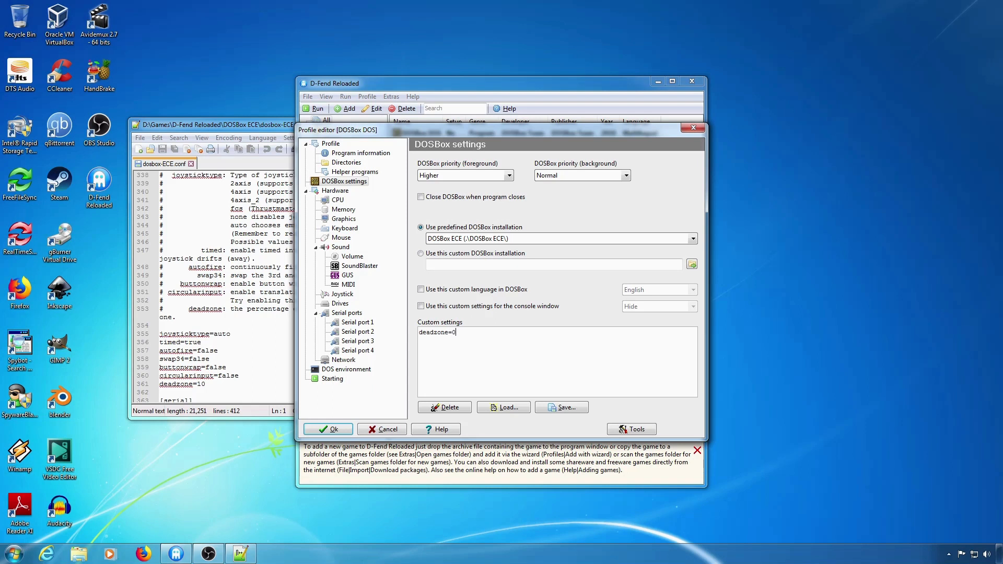
text(000)
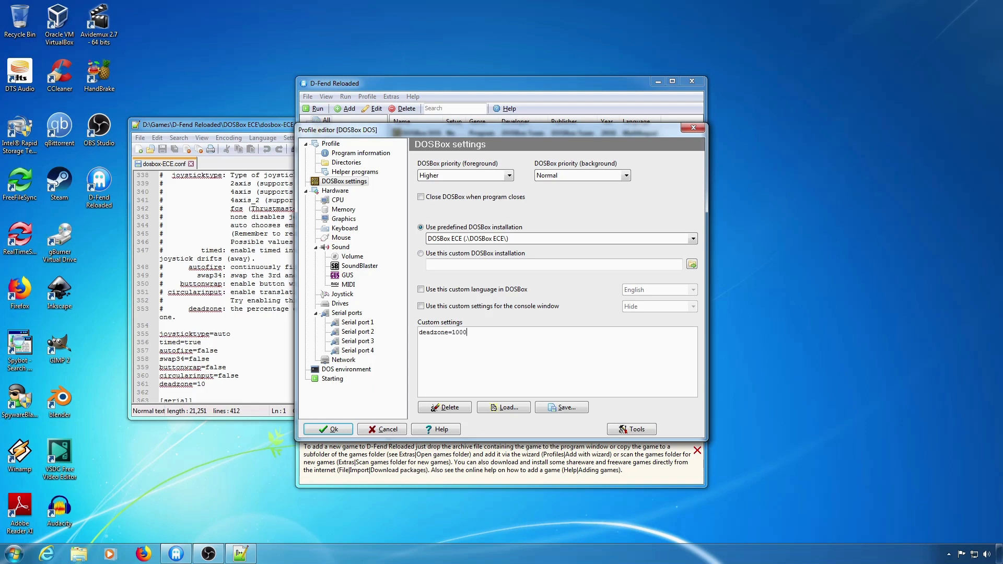
key(BackSpace)
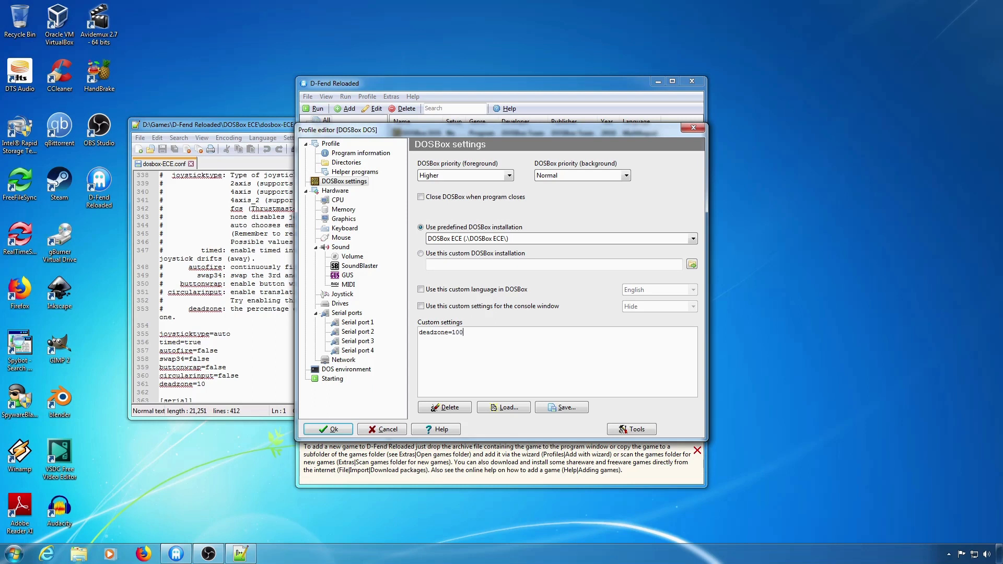